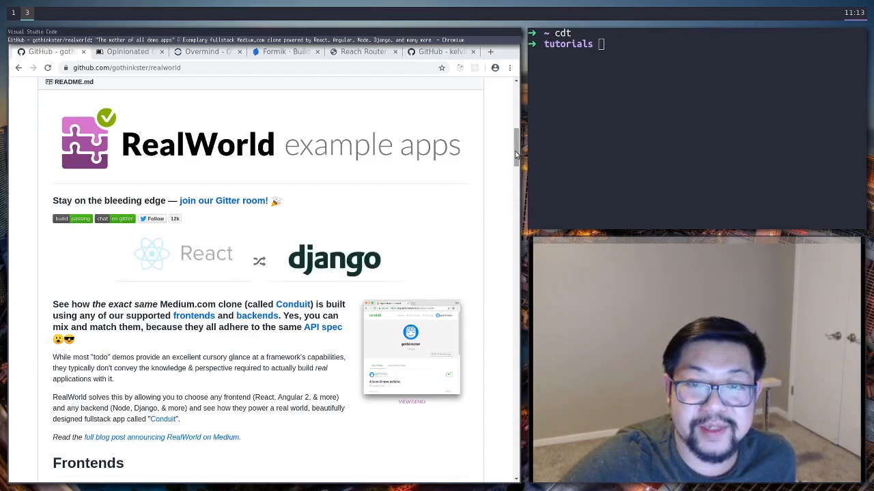
Step: Show the Leanpub page for Sara Vieira's The Opinionated Guide to React and scroll it
{"action": "scroll", "scroll_direction": "down", "scroll_amount": 3}
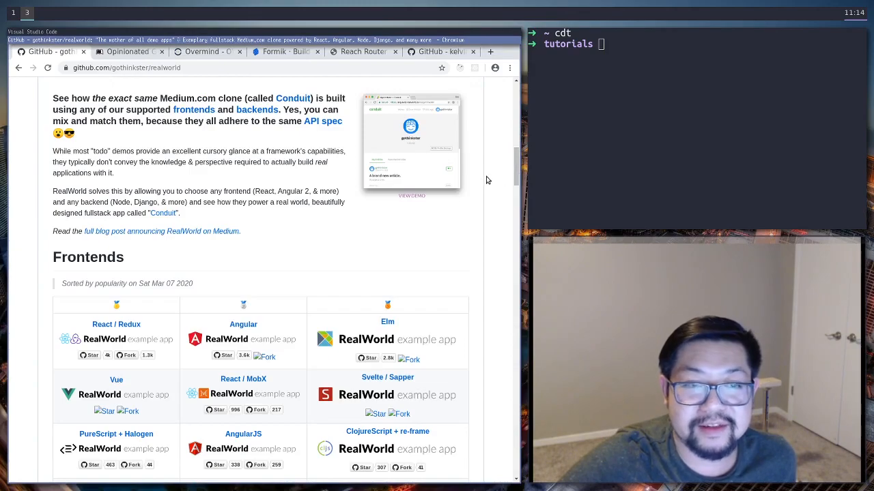
{"action": "mouse_move", "coordinate": [502, 181]}
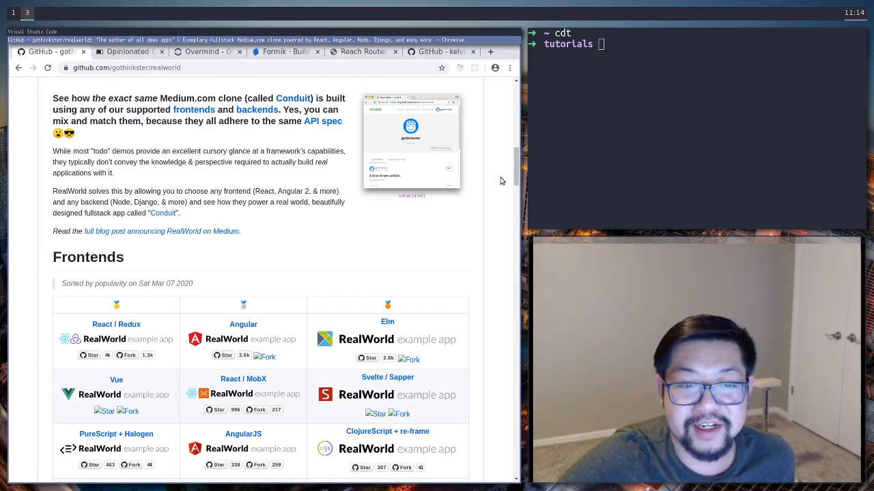
{"action": "scroll", "scroll_direction": "down", "scroll_amount": 3}
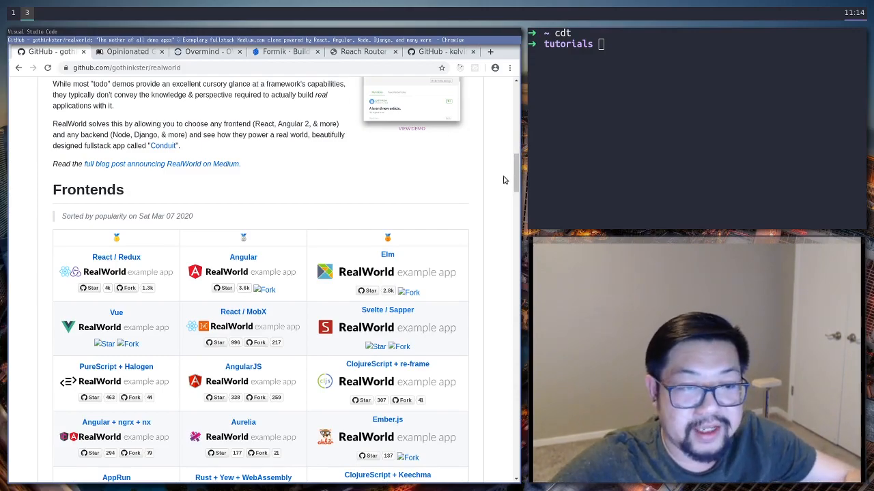
{"action": "mouse_move", "coordinate": [495, 186]}
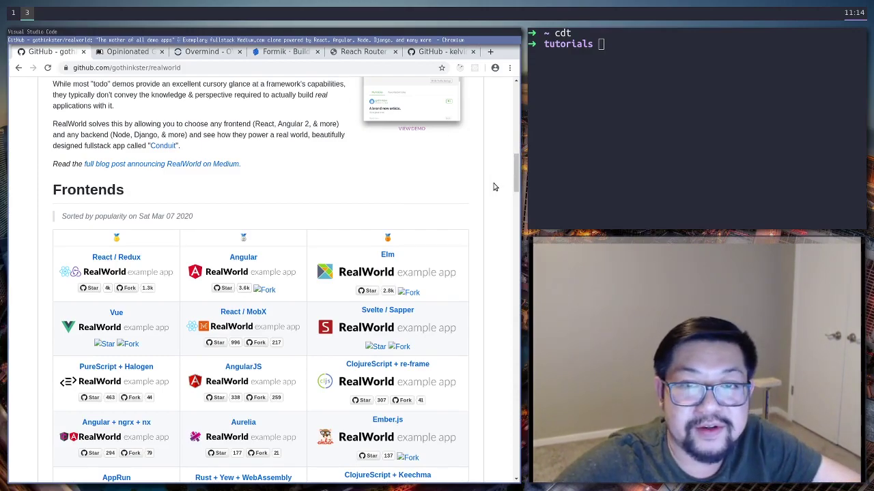
{"action": "mouse_move", "coordinate": [497, 191]}
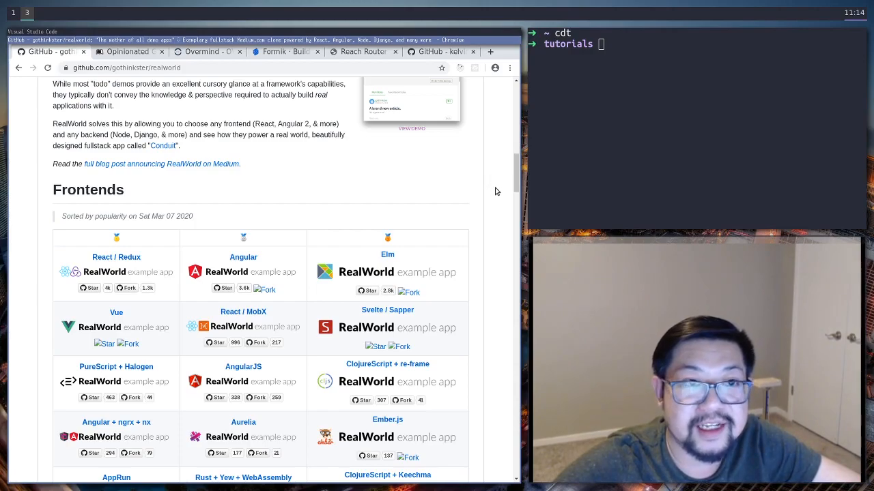
{"action": "mouse_move", "coordinate": [215, 166]}
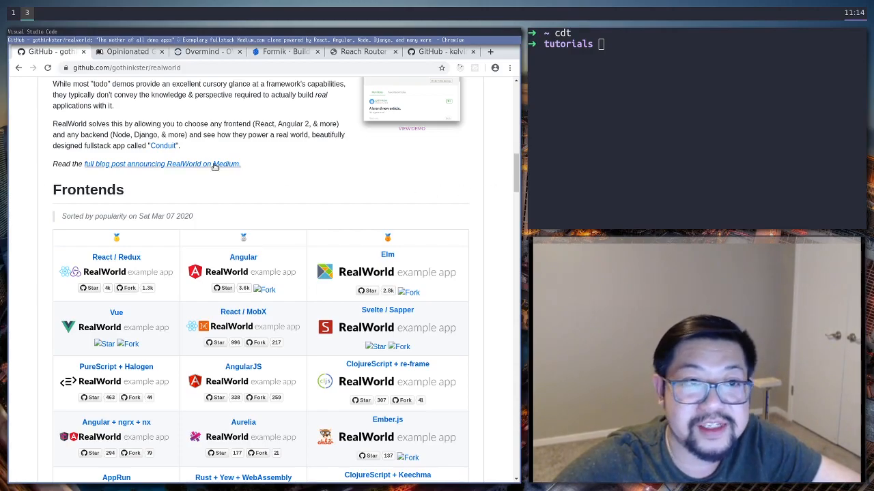
{"action": "left_click", "coordinate": [130, 51]}
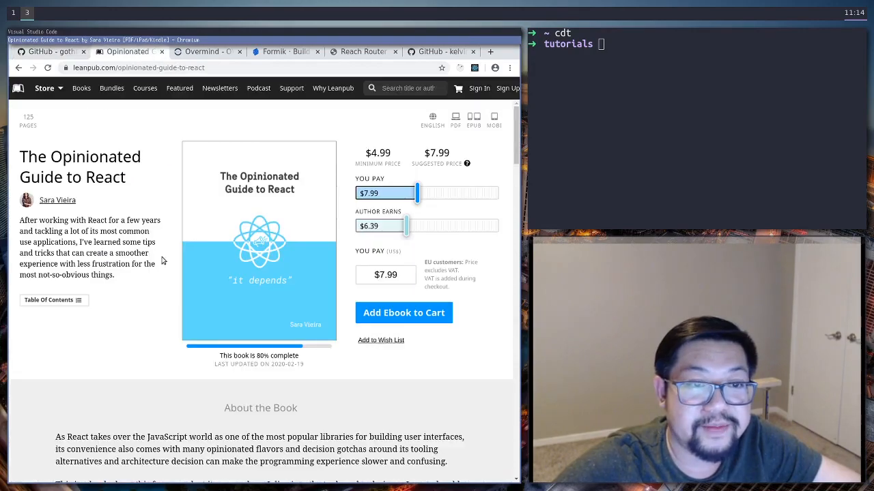
{"action": "mouse_move", "coordinate": [178, 346]}
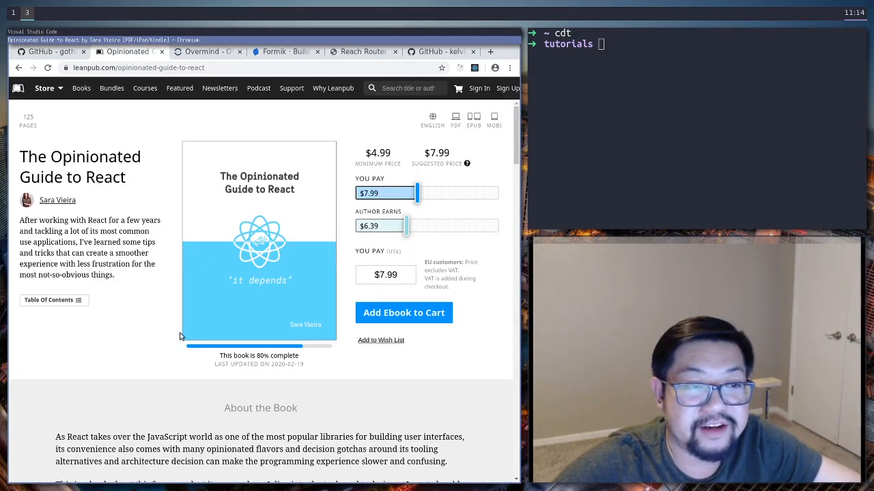
{"action": "mouse_move", "coordinate": [172, 323]}
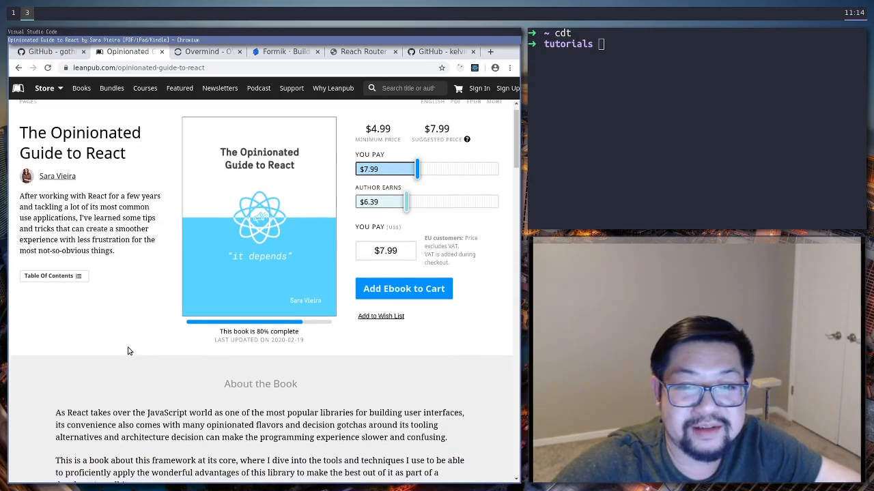
{"action": "scroll", "scroll_direction": "down", "scroll_amount": 3}
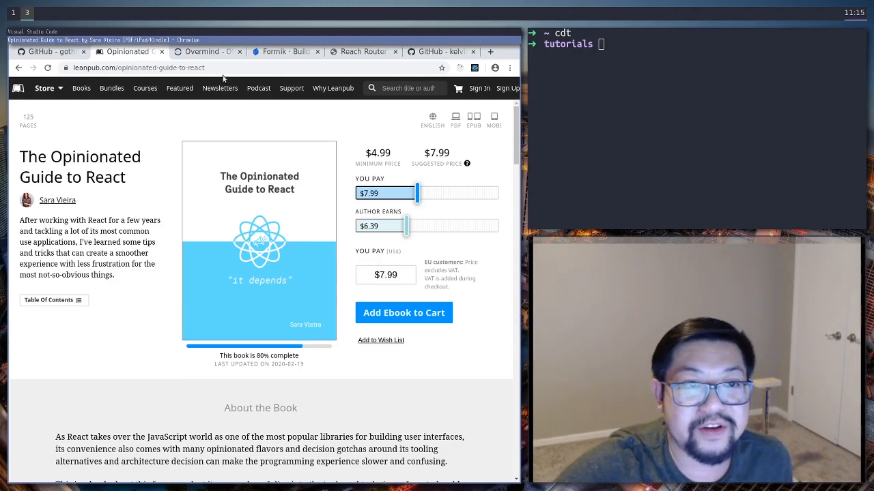
Step: Show the Overmind docs home page and scroll down to Application Insight
{"action": "left_click", "coordinate": [208, 51]}
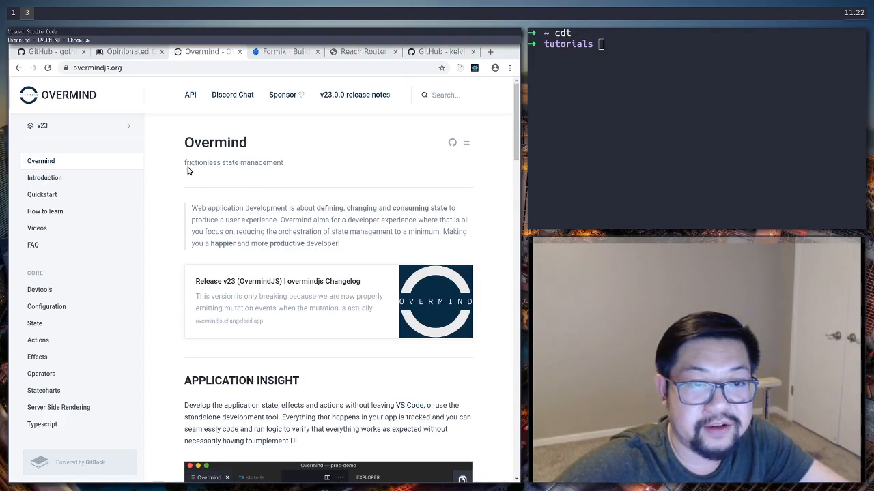
{"action": "mouse_move", "coordinate": [172, 173]}
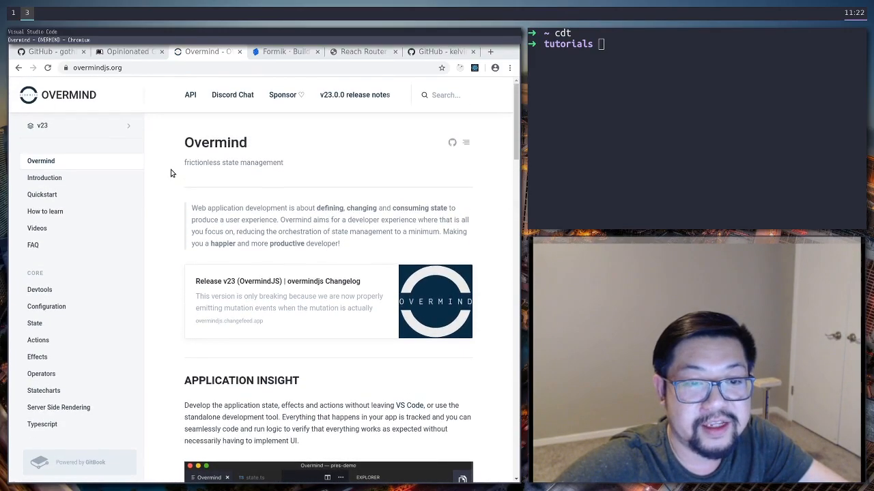
{"action": "scroll", "scroll_direction": "down", "scroll_amount": 3}
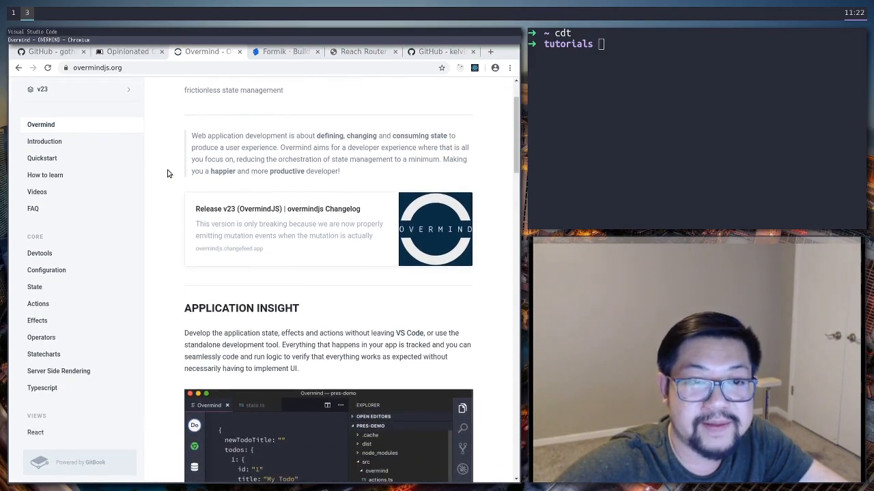
Step: Browse the Formik 'Build forms in React, without the tears' homepage, then scroll back up
{"action": "left_click", "coordinate": [279, 51]}
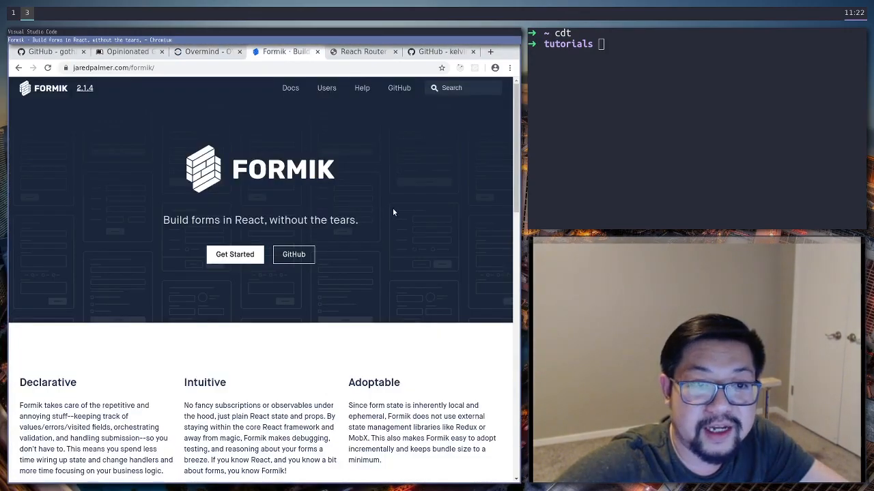
{"action": "mouse_move", "coordinate": [202, 182]}
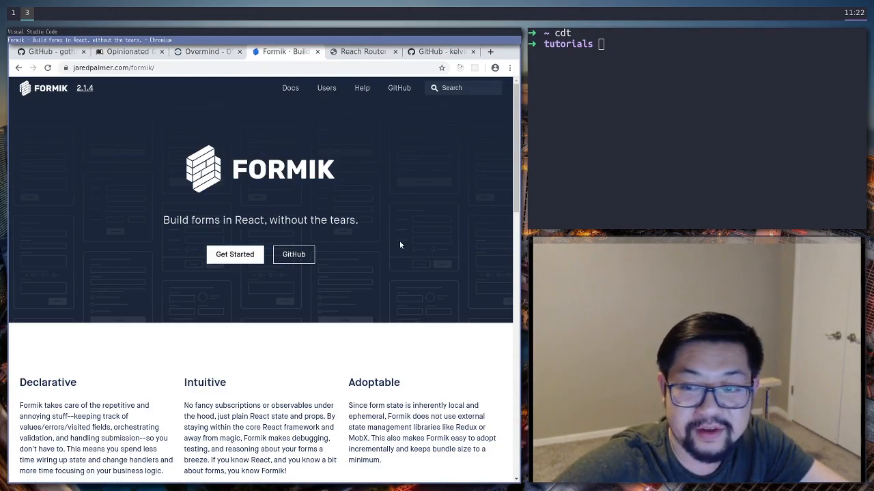
{"action": "scroll", "scroll_direction": "down", "scroll_amount": 3}
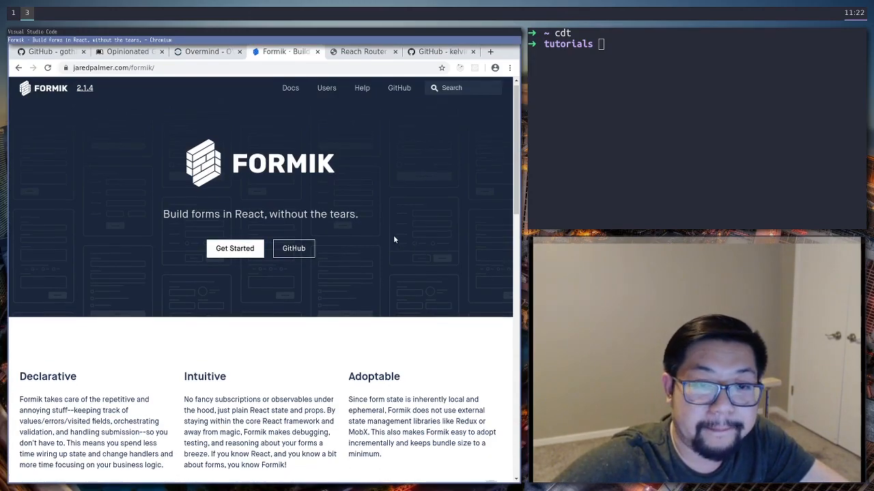
{"action": "scroll", "scroll_direction": "down", "scroll_amount": 3}
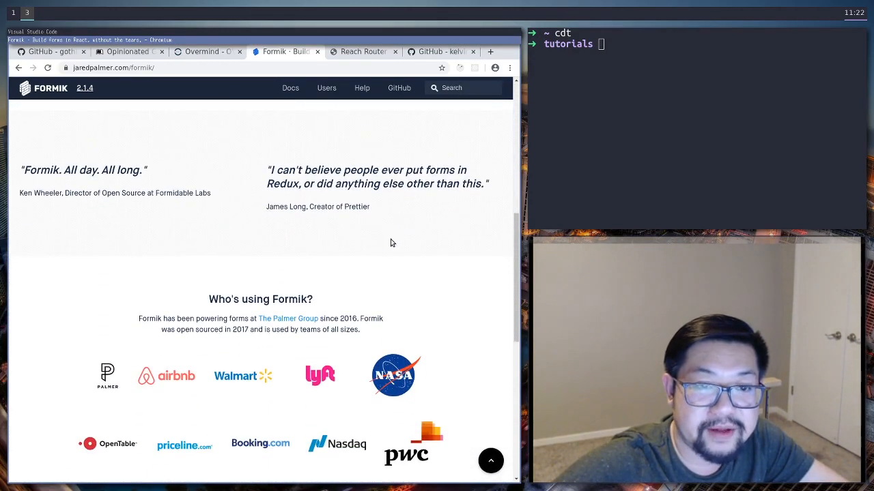
{"action": "scroll", "scroll_direction": "down", "scroll_amount": 3}
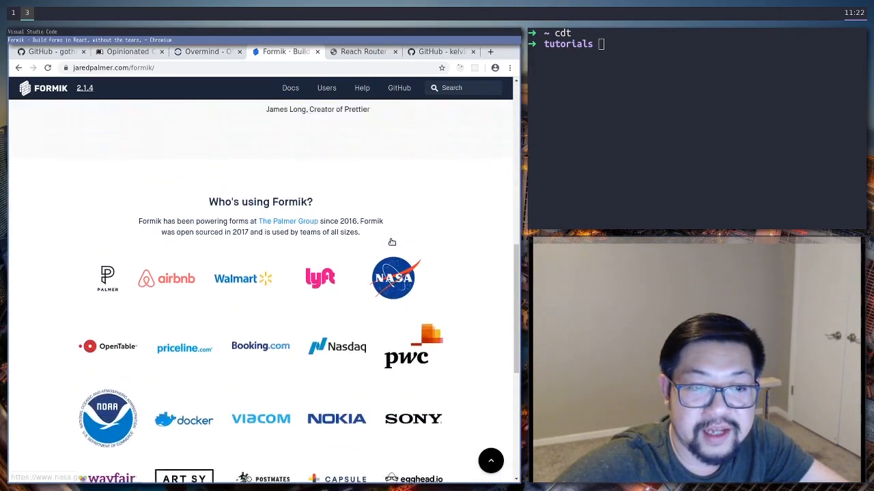
{"action": "scroll", "scroll_direction": "up", "scroll_amount": 3}
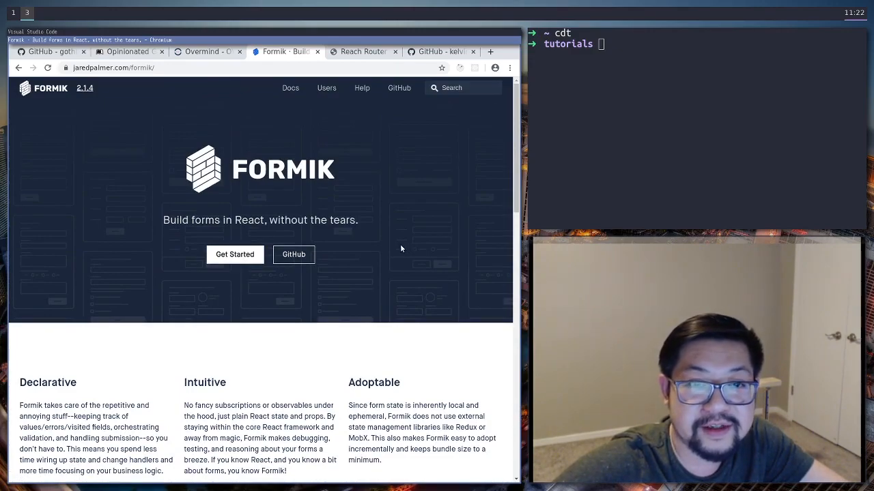
{"action": "mouse_move", "coordinate": [365, 190]}
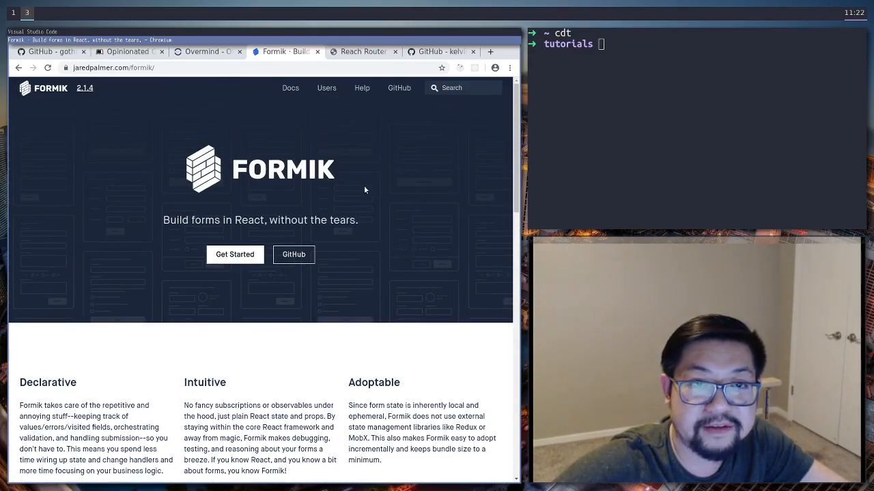
Step: Show the Reach Router overview docs with the intro video and install commands
{"action": "left_click", "coordinate": [363, 51]}
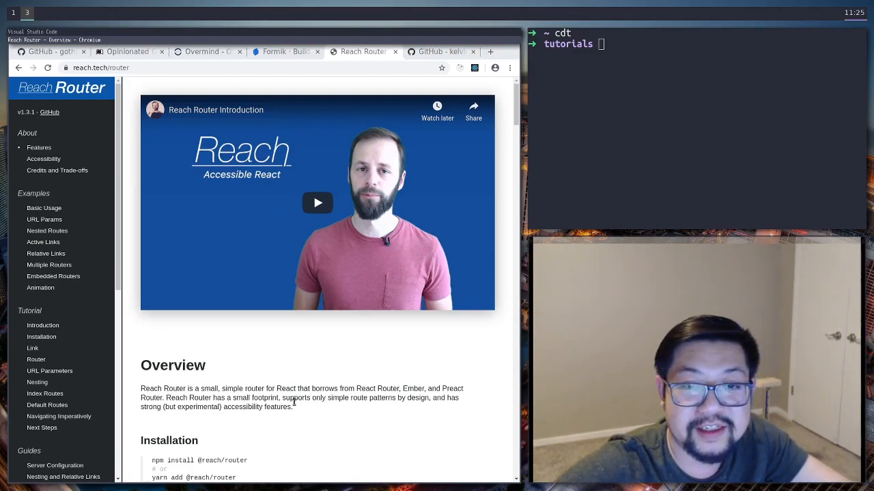
{"action": "mouse_move", "coordinate": [284, 398]}
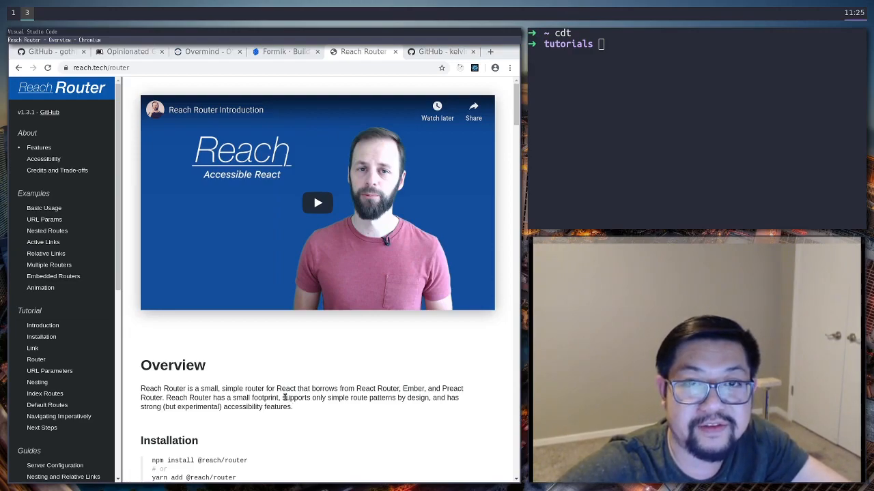
{"action": "mouse_move", "coordinate": [304, 397]}
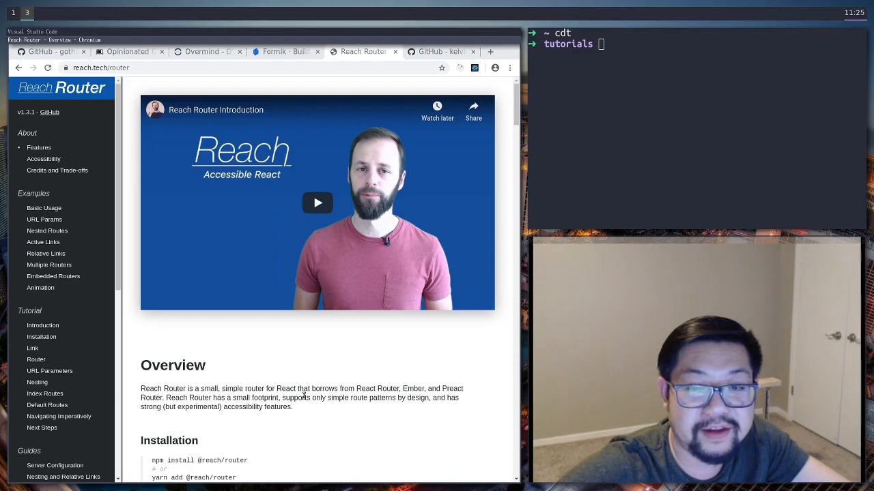
{"action": "mouse_move", "coordinate": [294, 397]}
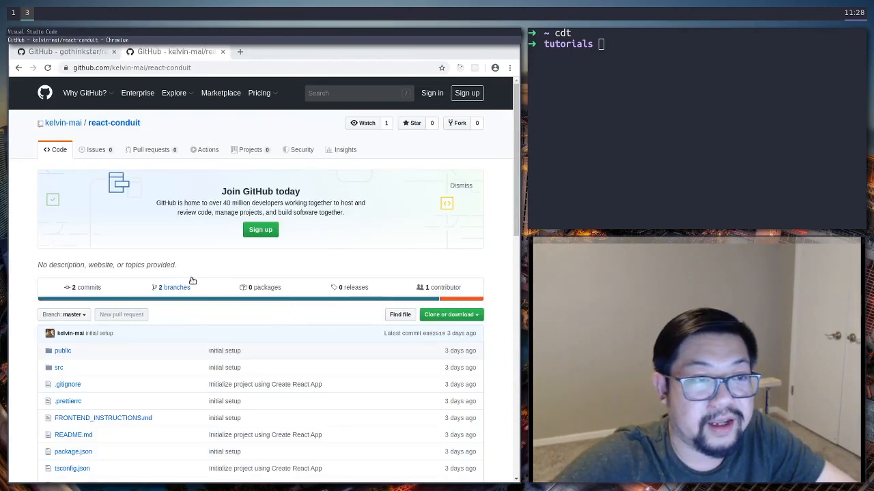
Step: Select the react-conduit course-start branch and reveal its HTTPS clone URL
{"action": "scroll", "scroll_direction": "down", "scroll_amount": 3}
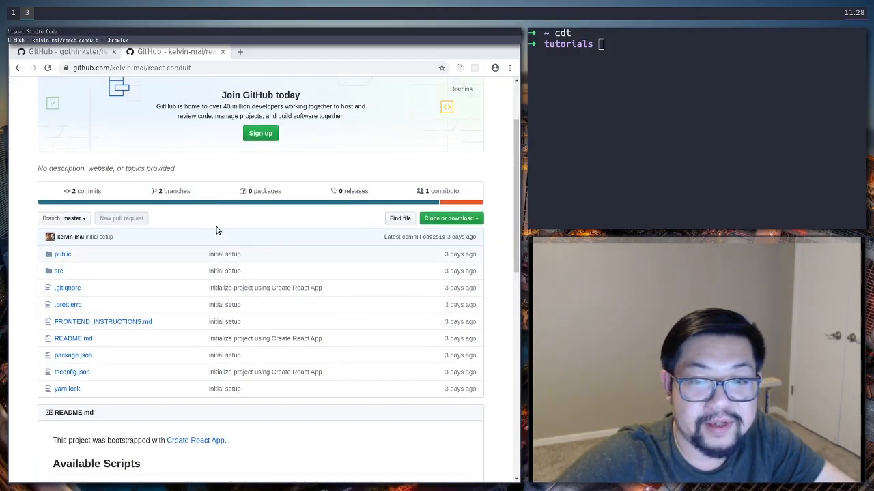
{"action": "left_click", "coordinate": [65, 219]}
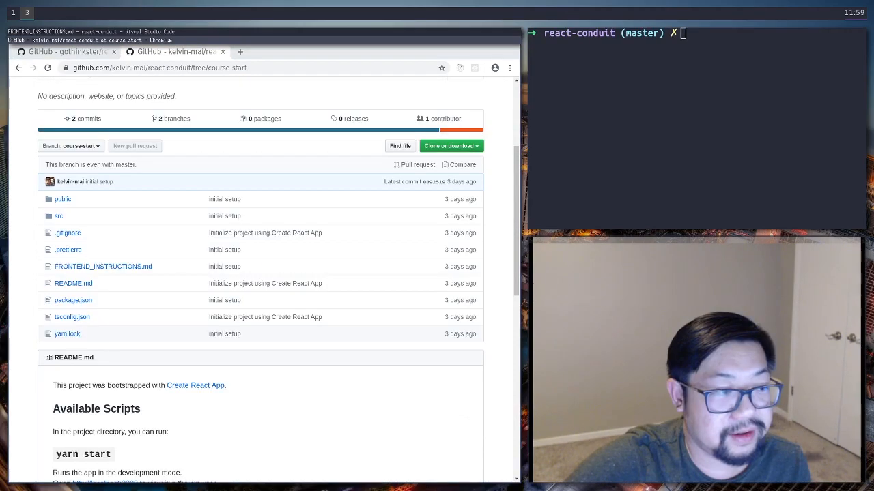
{"action": "mouse_move", "coordinate": [312, 400]}
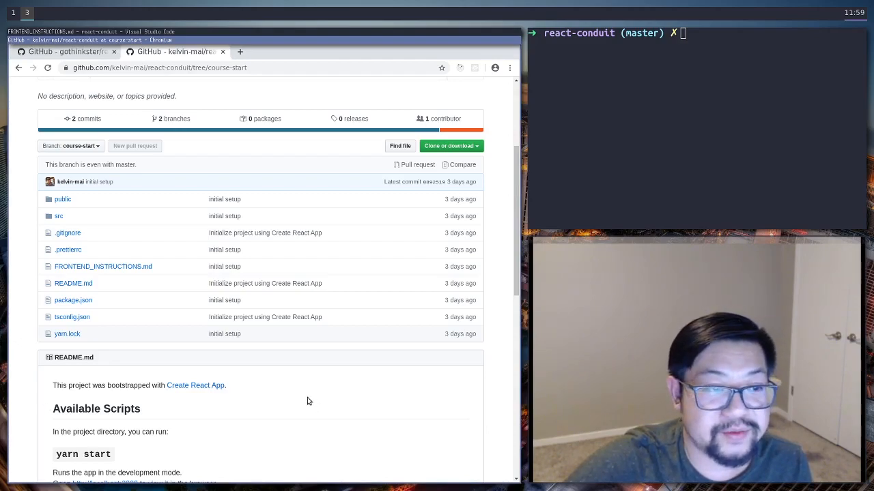
{"action": "mouse_move", "coordinate": [305, 395]}
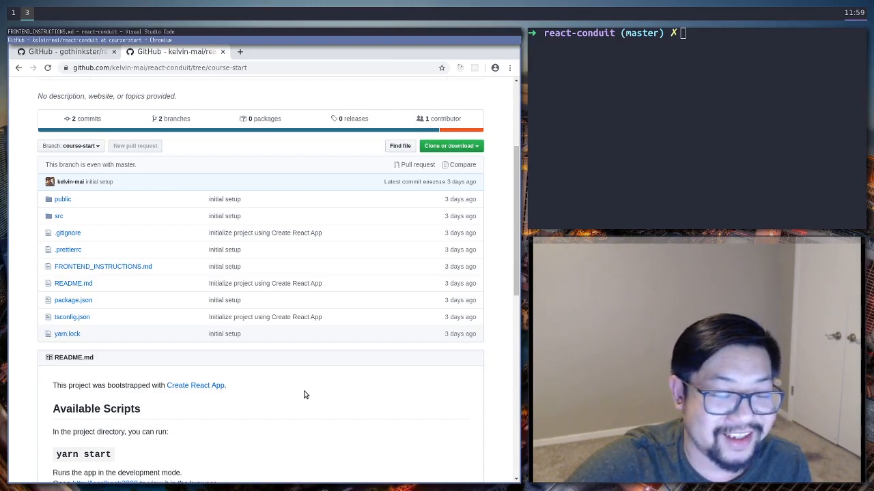
{"action": "mouse_move", "coordinate": [170, 268]}
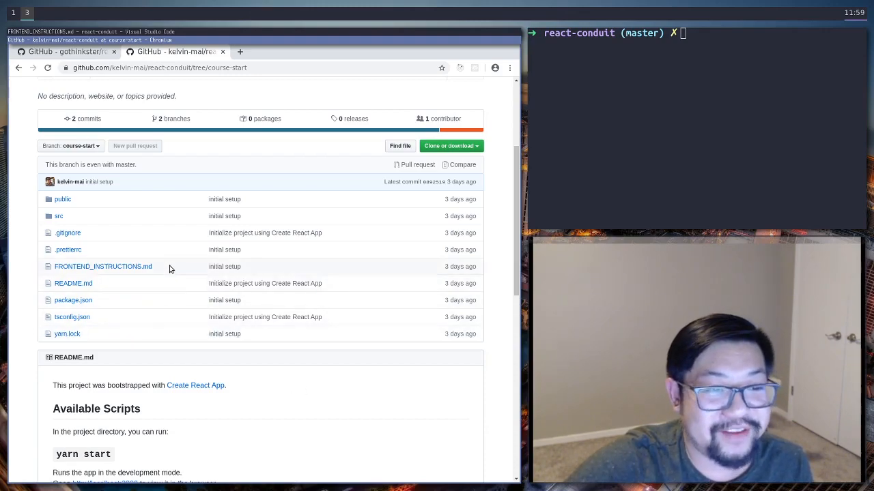
{"action": "mouse_move", "coordinate": [122, 267]}
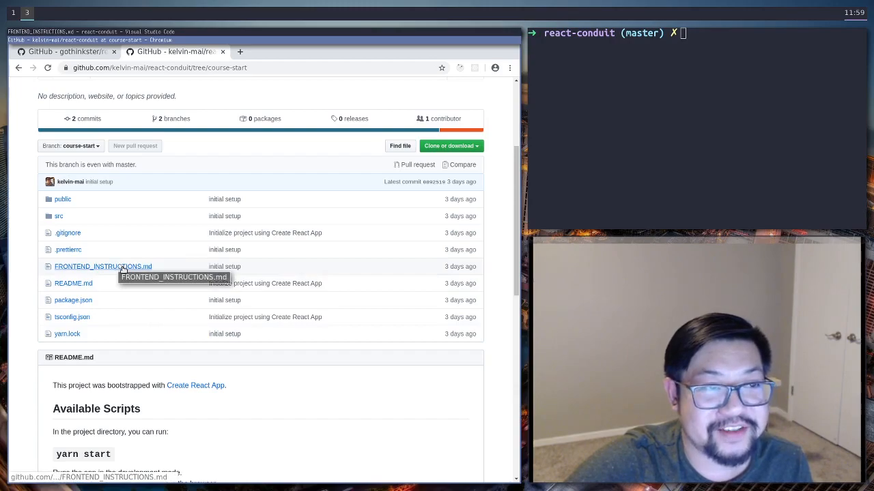
{"action": "mouse_move", "coordinate": [284, 387]}
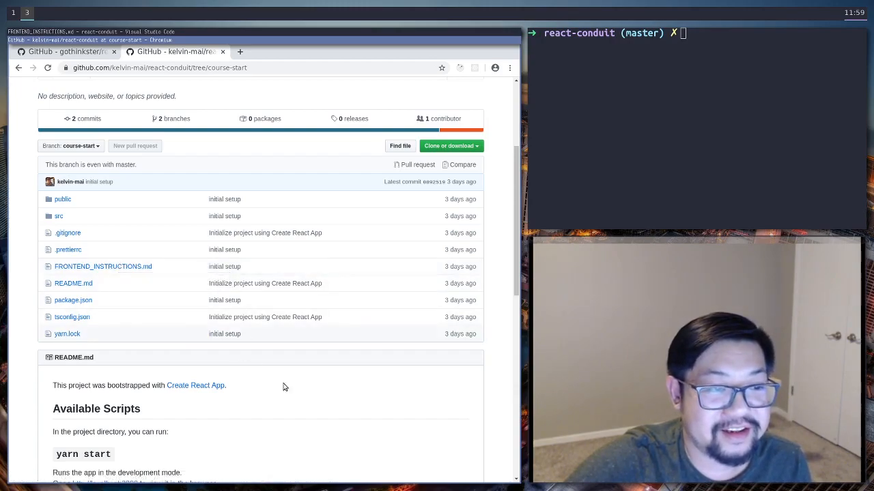
{"action": "mouse_move", "coordinate": [69, 250]}
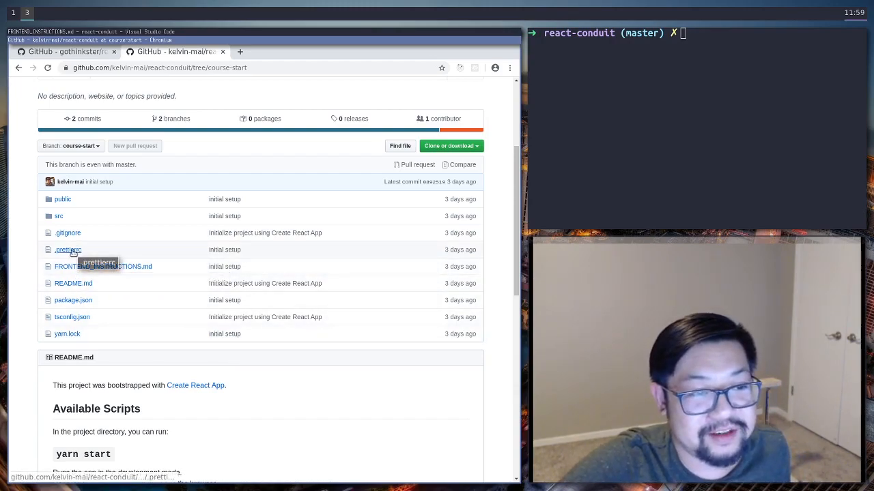
{"action": "left_click", "coordinate": [451, 146]}
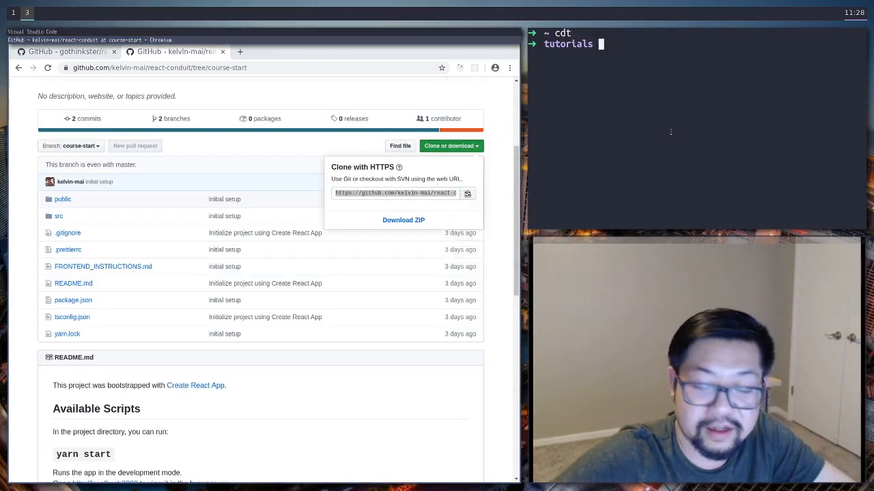
{"action": "type", "text": "git clone V"}
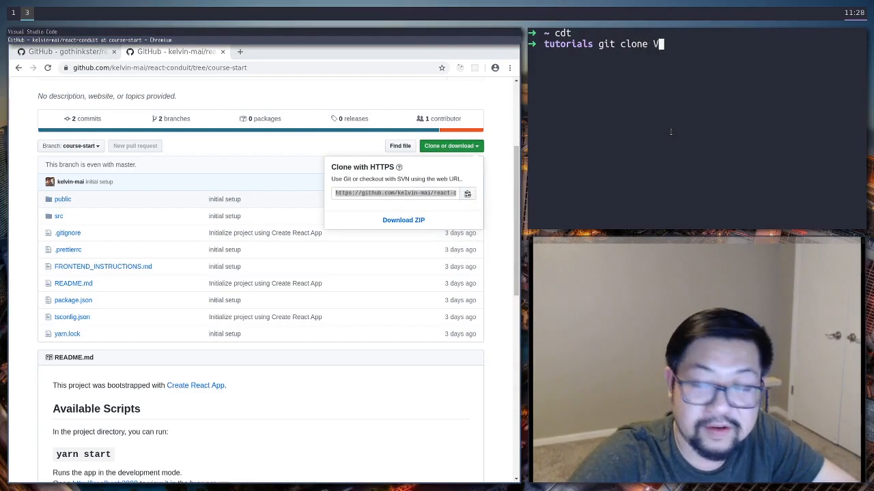
{"action": "type", "text": "https://github.com/kelvin-mai/react-conduit.git"}
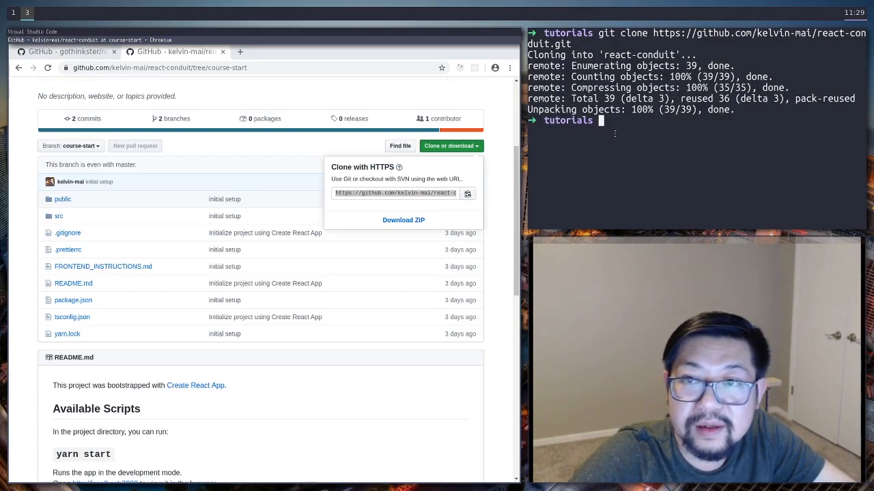
{"action": "type", "text": "cd react-conduit"}
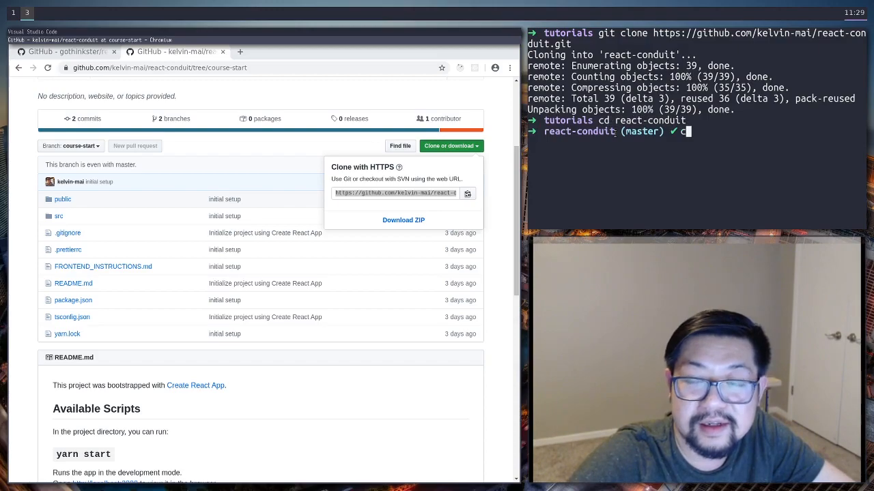
{"action": "type", "text": "ode ."}
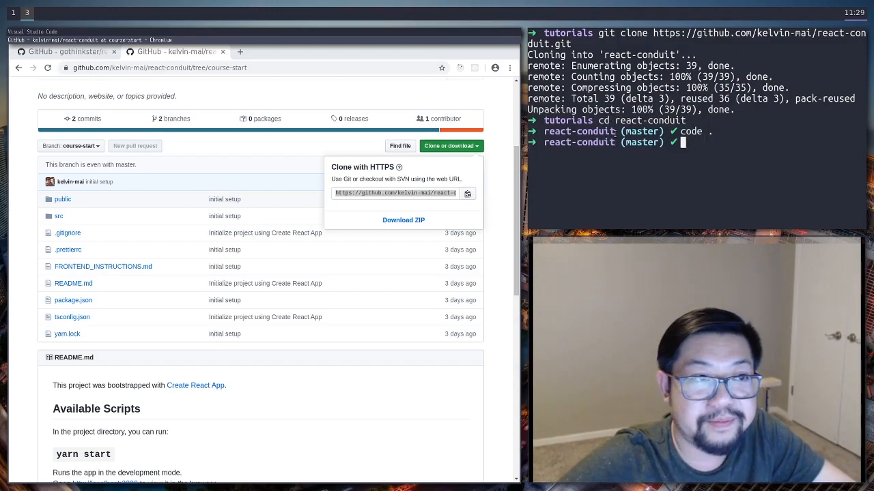
{"action": "type", "text": "yarn install"}
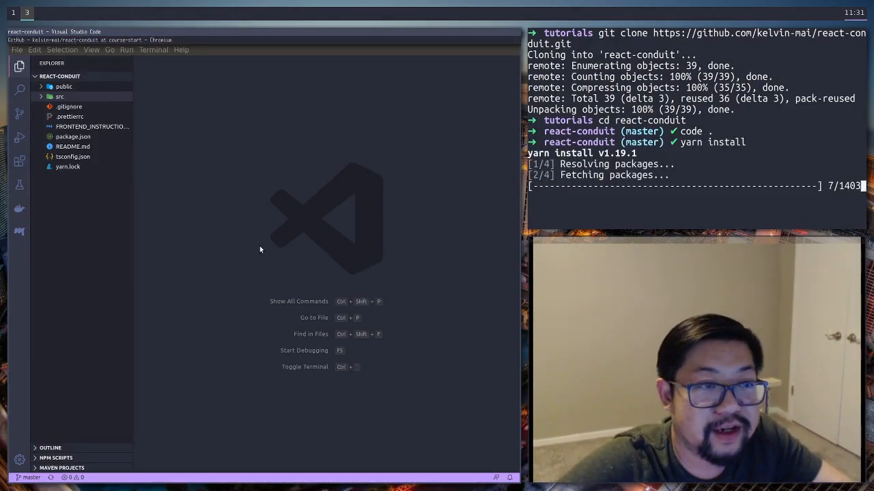
Step: View App.tsx, then the src/index.tsx entry file
{"action": "left_click", "coordinate": [59, 96]}
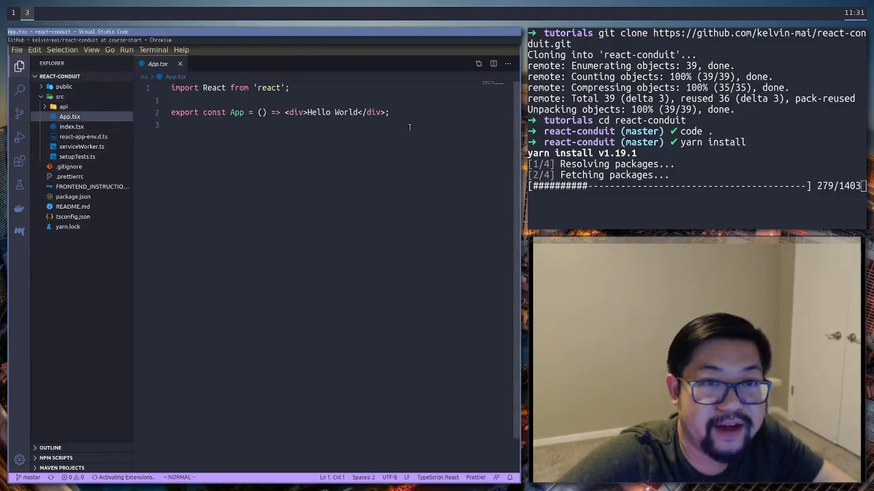
{"action": "left_click", "coordinate": [71, 127]}
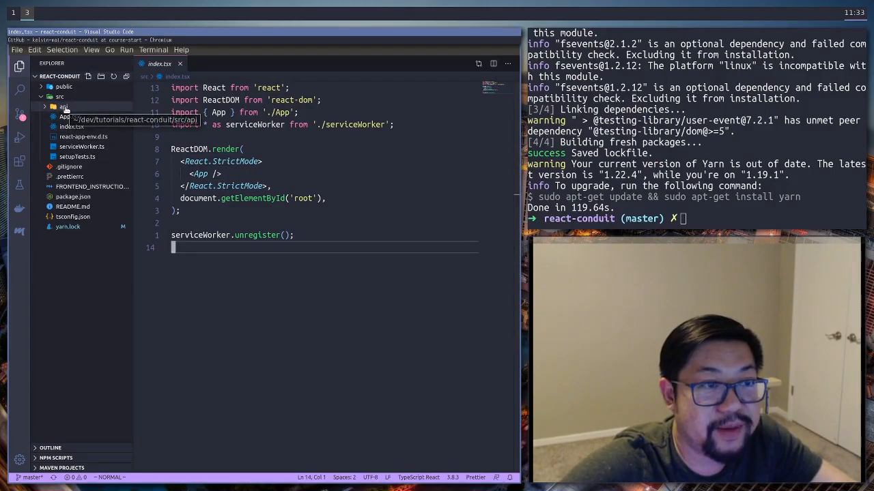
Step: Open src/api/index.ts and look through the Axios setup and auth, user, profile and article functions
{"action": "left_click", "coordinate": [63, 106]}
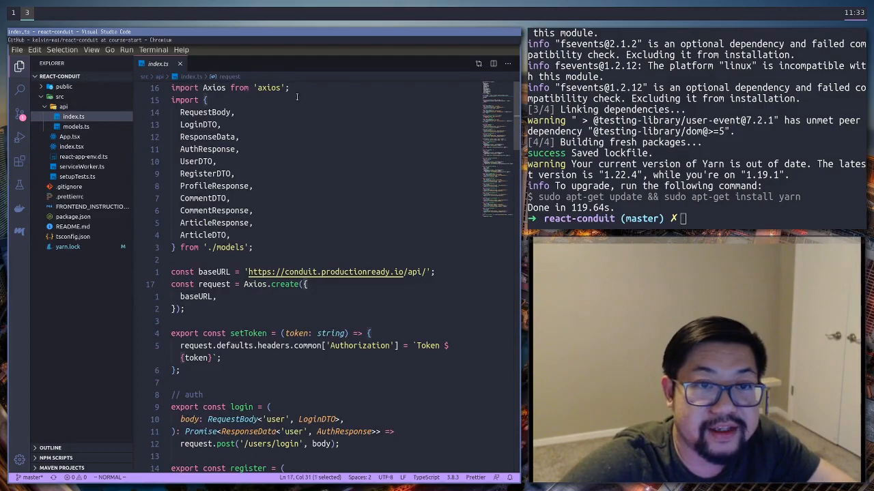
{"action": "scroll", "scroll_direction": "down", "scroll_amount": 3}
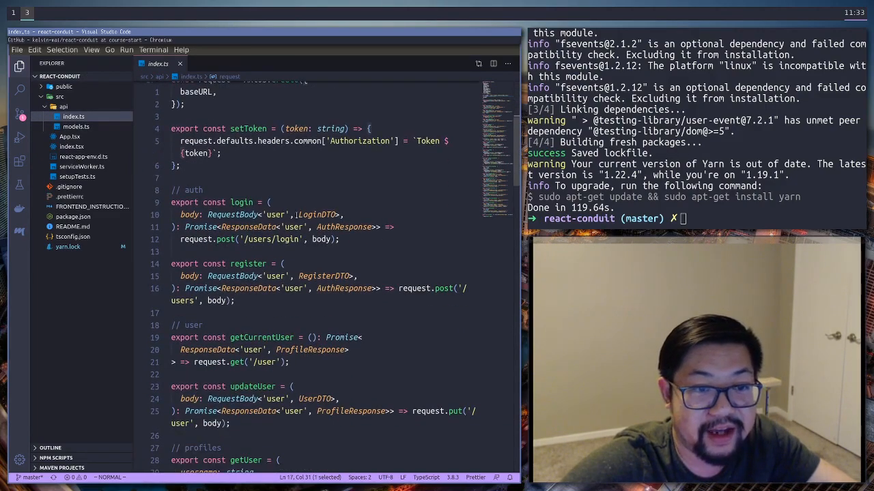
{"action": "scroll", "scroll_direction": "down", "scroll_amount": 3}
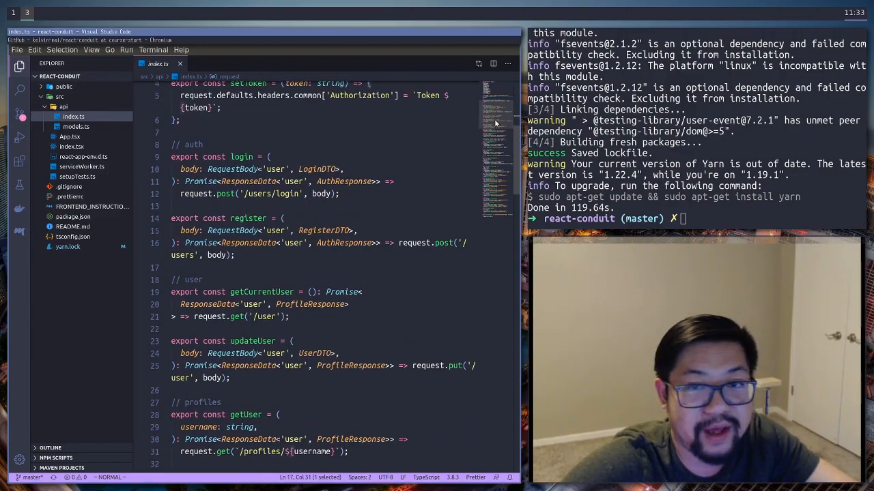
{"action": "mouse_move", "coordinate": [495, 116]}
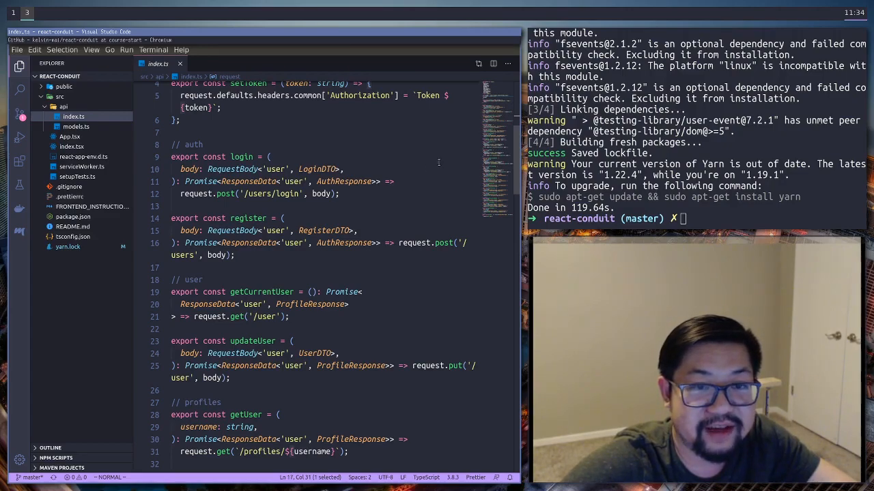
{"action": "scroll", "scroll_direction": "down", "scroll_amount": 3}
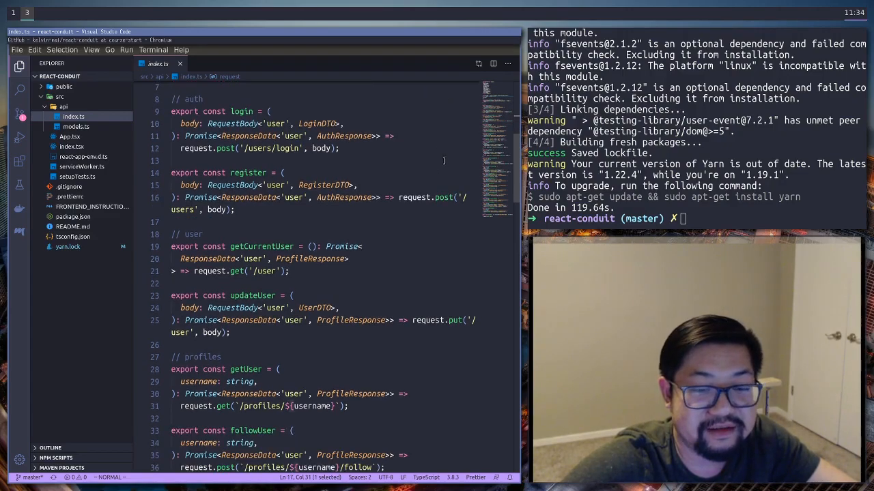
{"action": "scroll", "scroll_direction": "down", "scroll_amount": 3}
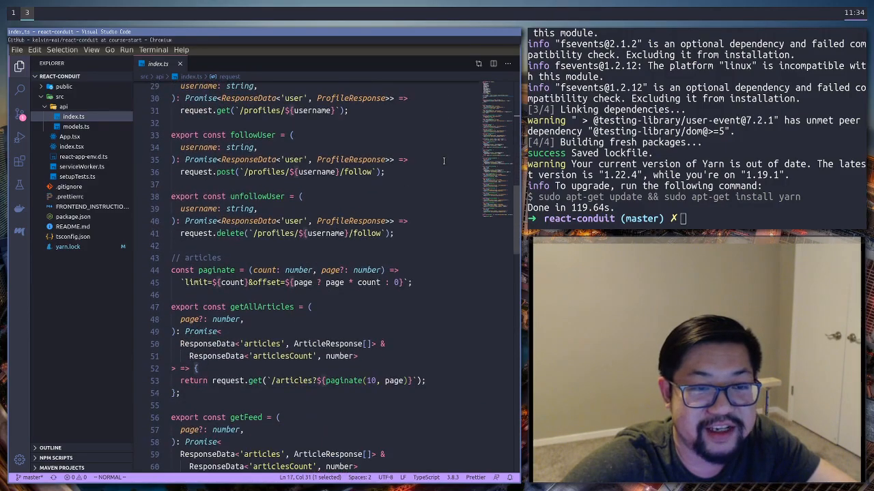
{"action": "scroll", "scroll_direction": "up", "scroll_amount": 3}
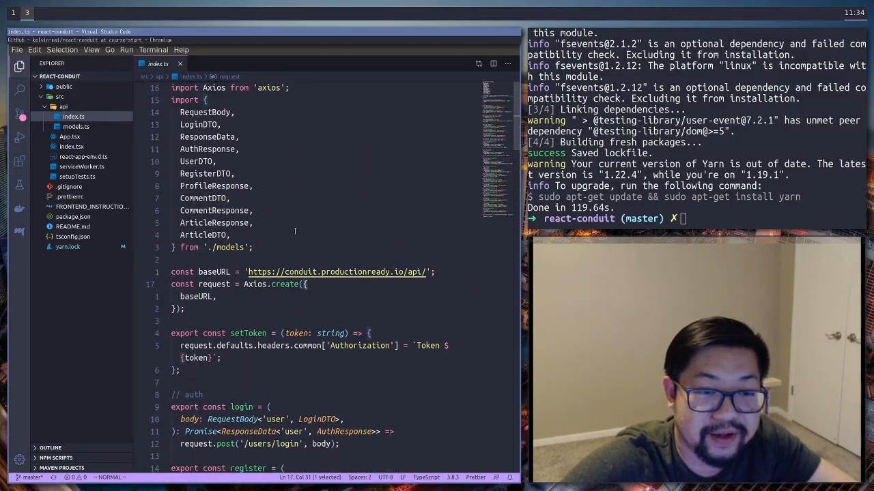
{"action": "mouse_move", "coordinate": [218, 311]}
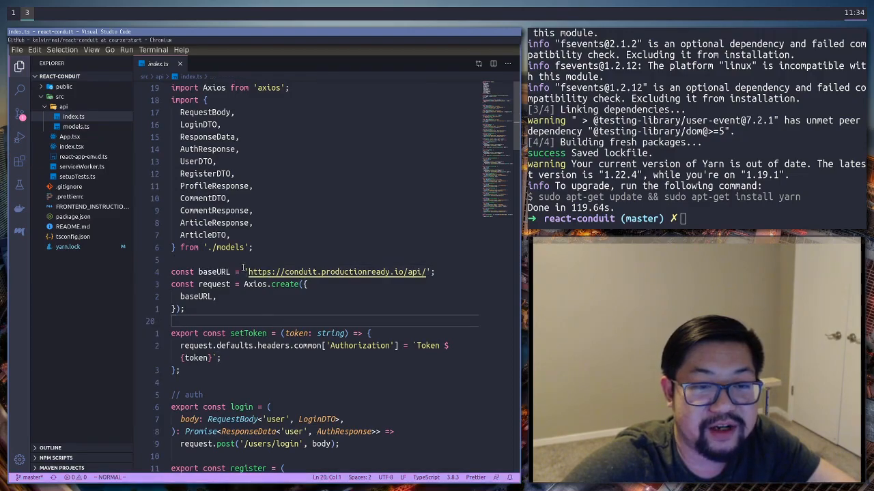
{"action": "mouse_move", "coordinate": [426, 318]}
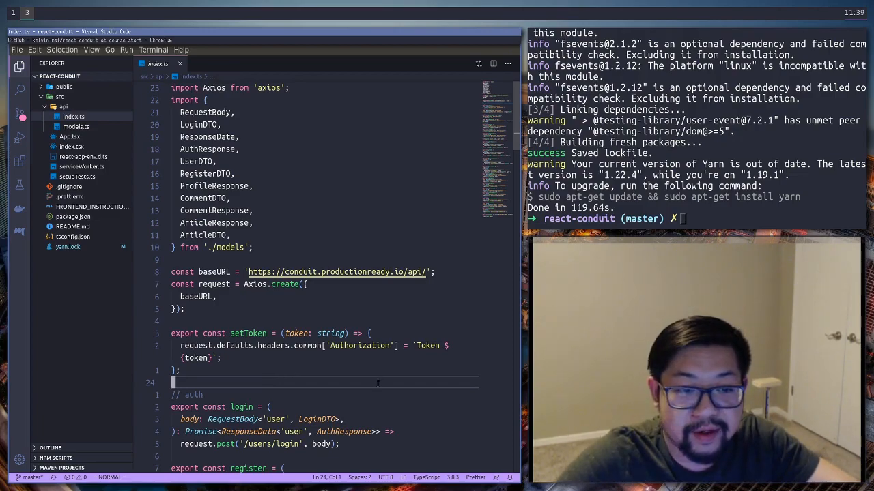
Step: Make setToken's token optional, and inside if (token) save it to localStorage as 'access_token'
{"action": "scroll", "scroll_direction": "down", "scroll_amount": 3}
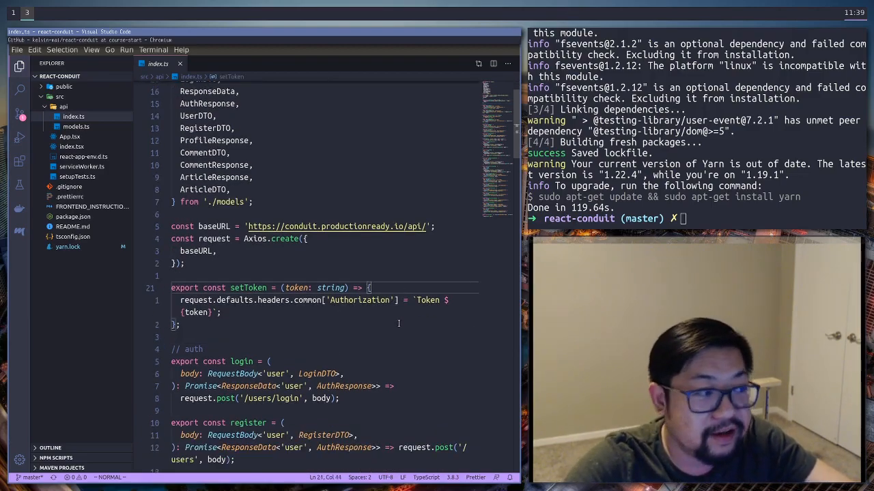
{"action": "type", "text": "if ()"}
{"action": "type", "text": "?"}
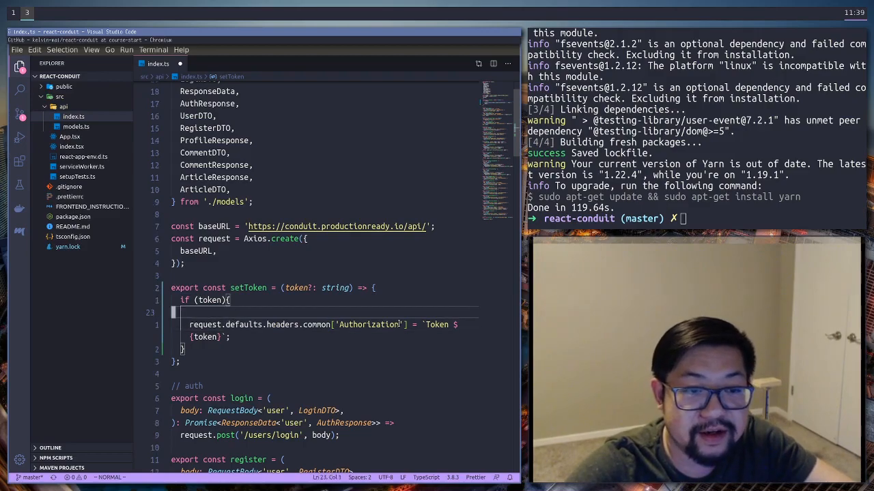
{"action": "type", "text": "l"}
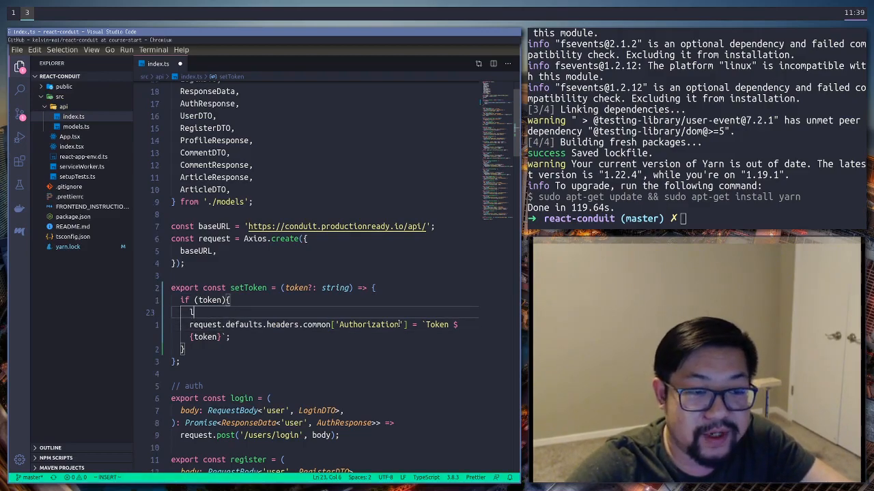
{"action": "type", "text": "localStorage.setItem('"}
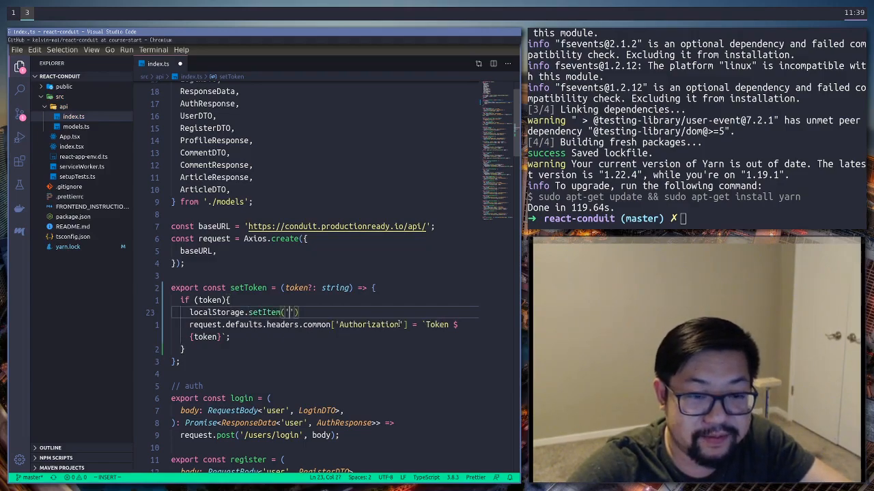
{"action": "type", "text": "access_"}
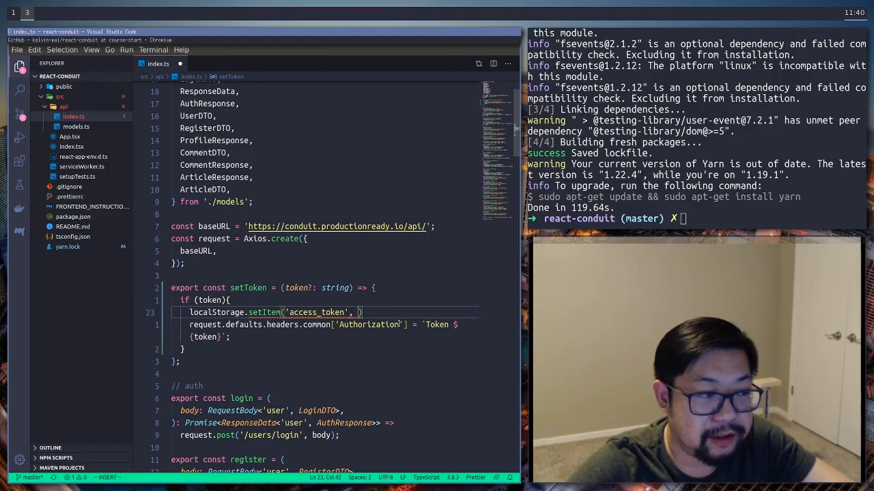
{"action": "type", "text": "token"}
{"action": "type", "text": "if"}
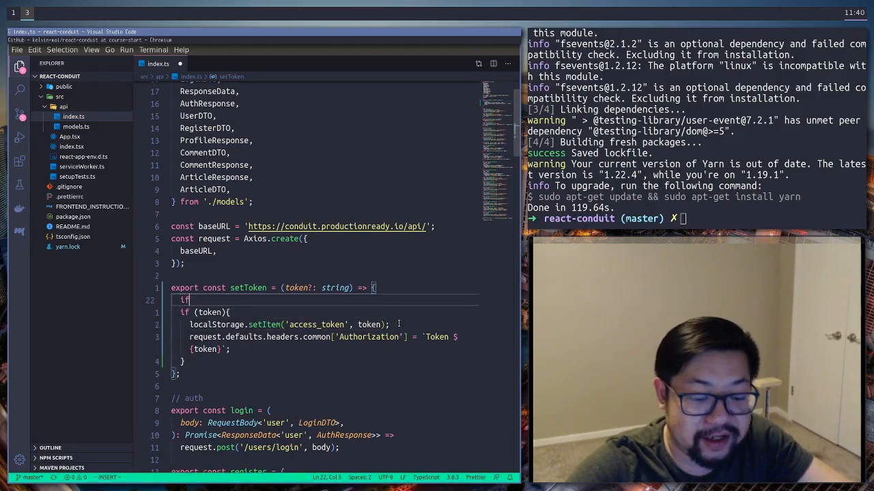
Step: Add an if (!token) branch calling localStorage.removeItem('access_token')
{"action": "type", "text": "(token){"}
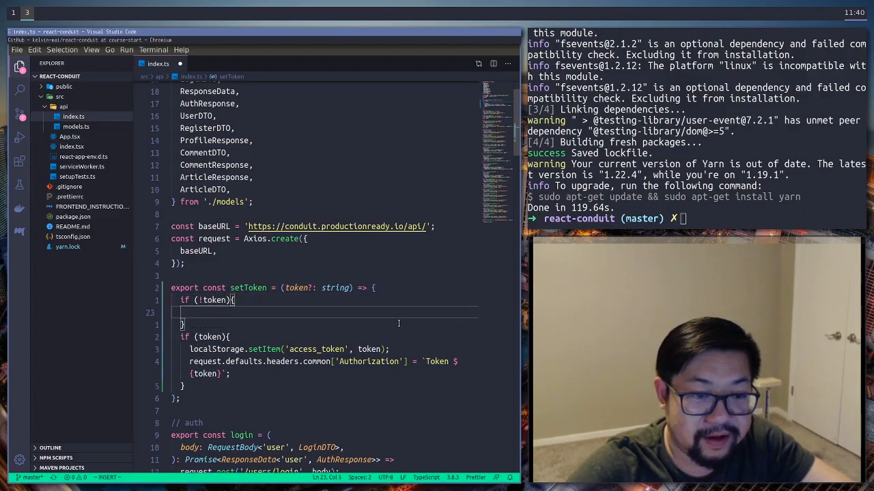
{"action": "type", "text": "localStorage.setItem"}
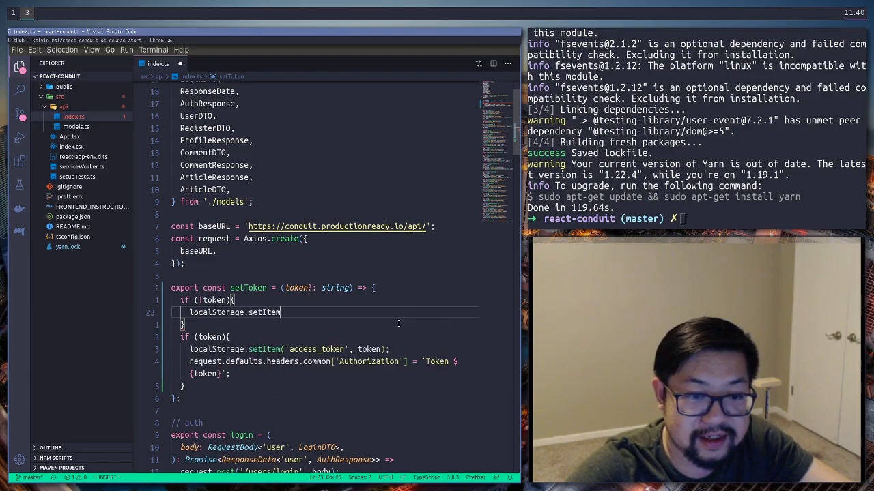
{"action": "type", "text": "('')"}
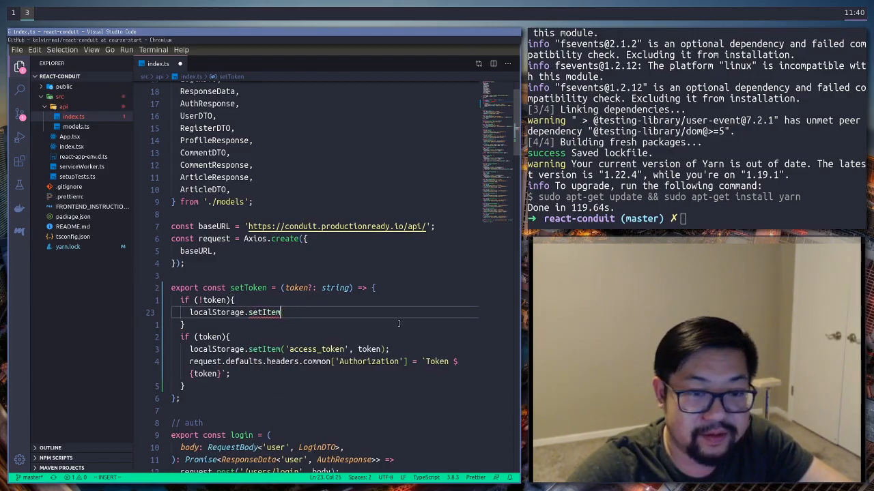
{"action": "type", "text": "removeItem"}
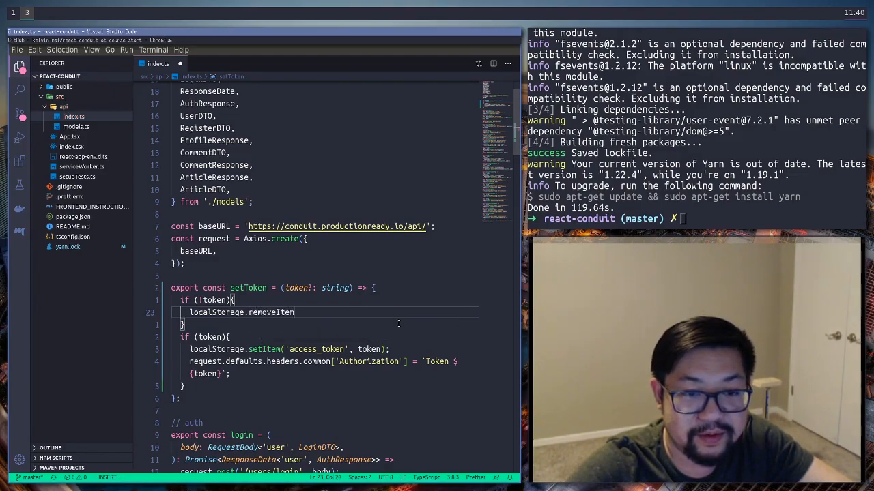
{"action": "type", "text": "('access')"}
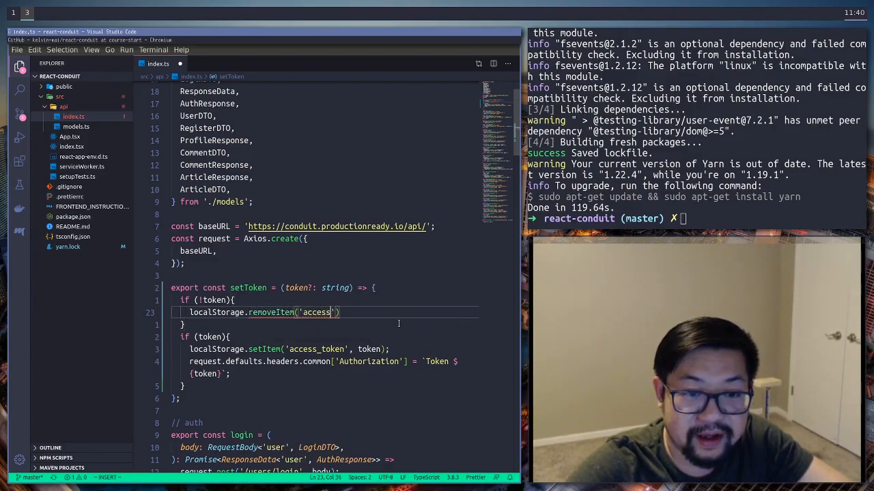
{"action": "type", "text": "_token"}
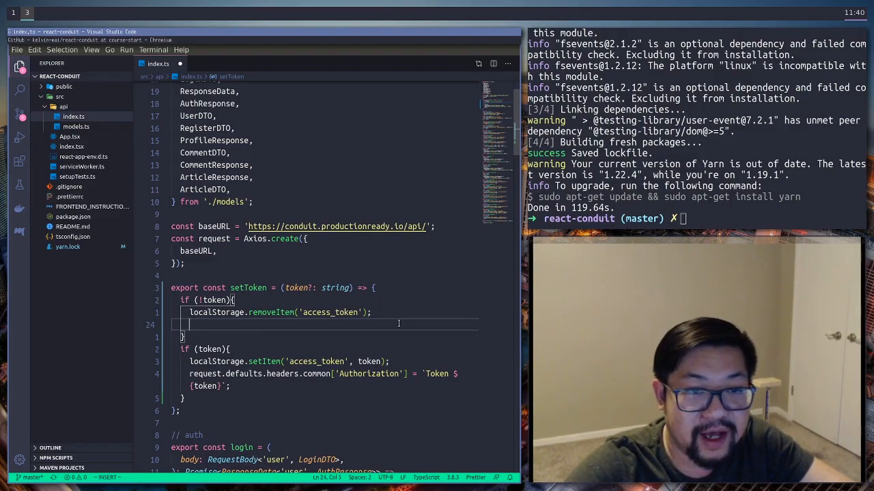
Step: In that branch, set request.defaults.headers.common['Authorization'] to undefined and save the file
{"action": "type", "text": "request"}
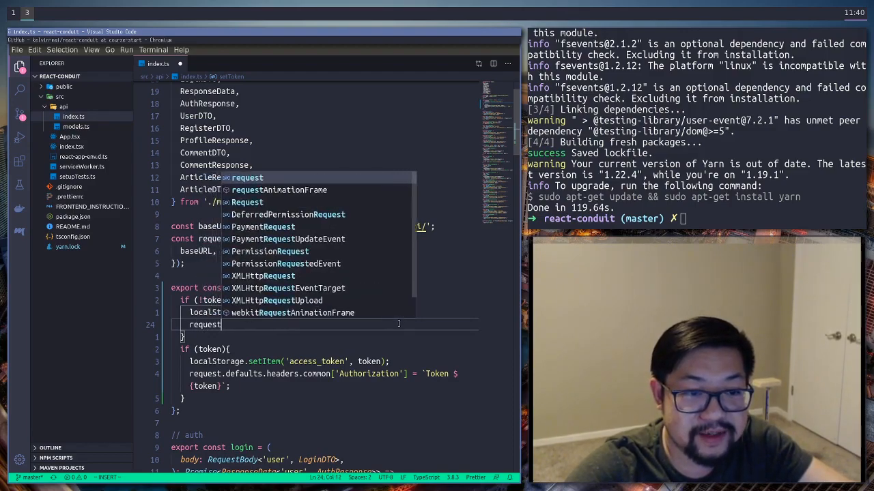
{"action": "type", "text": "."}
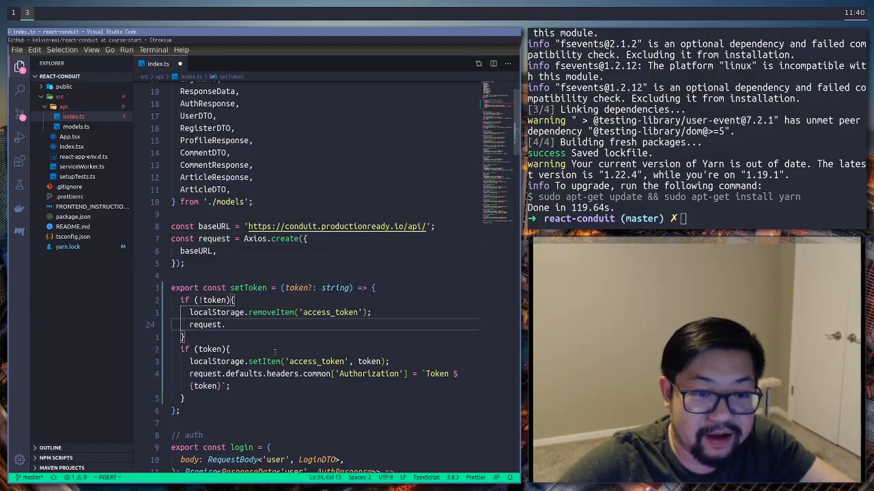
{"action": "type", "text": ".defaults"}
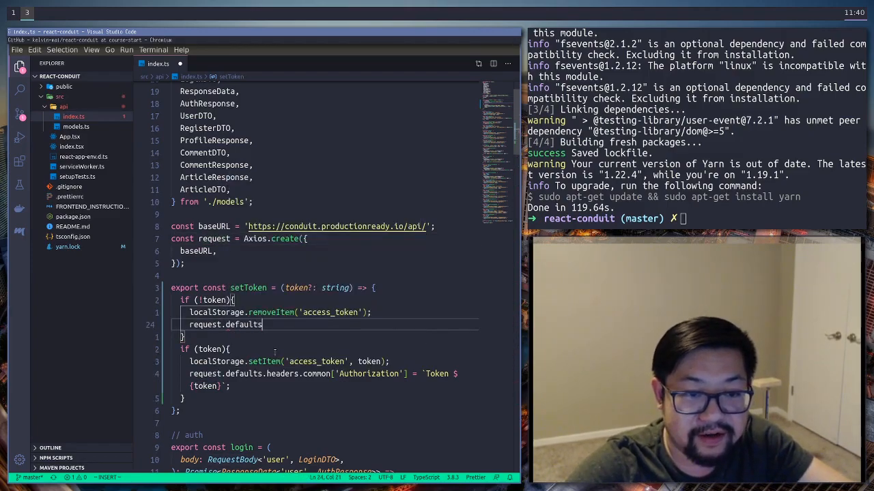
{"action": "type", "text": ".headers"}
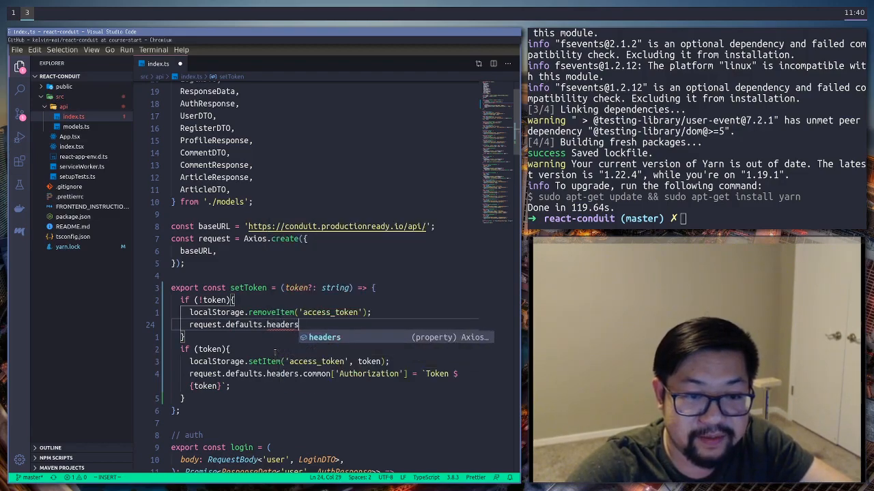
{"action": "type", "text": ".common["}
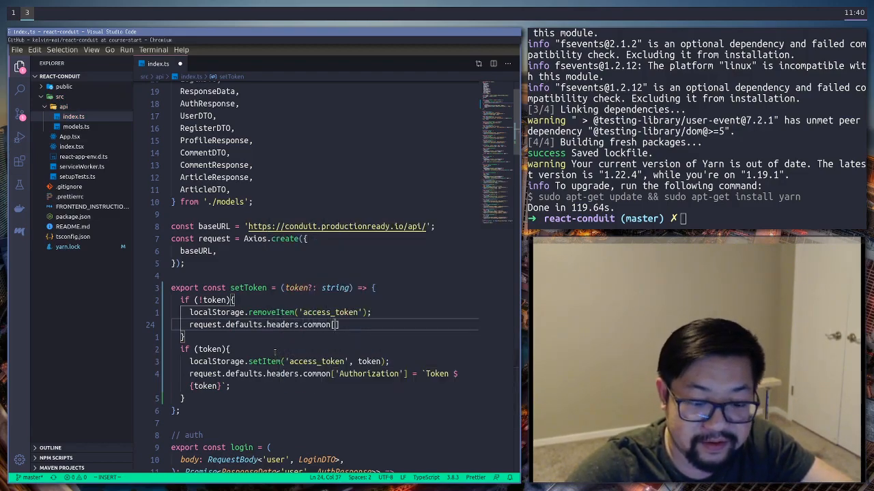
{"action": "type", "text": "'Authorizat'"}
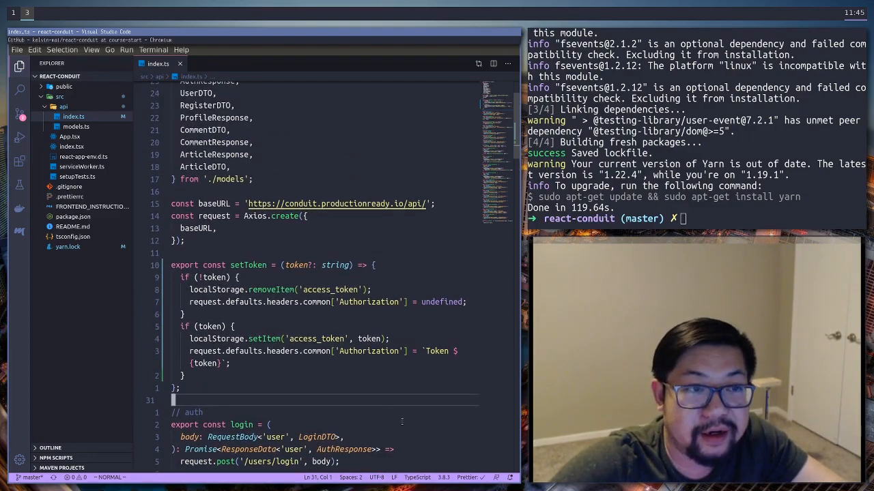
{"action": "scroll", "scroll_direction": "down", "scroll_amount": 3}
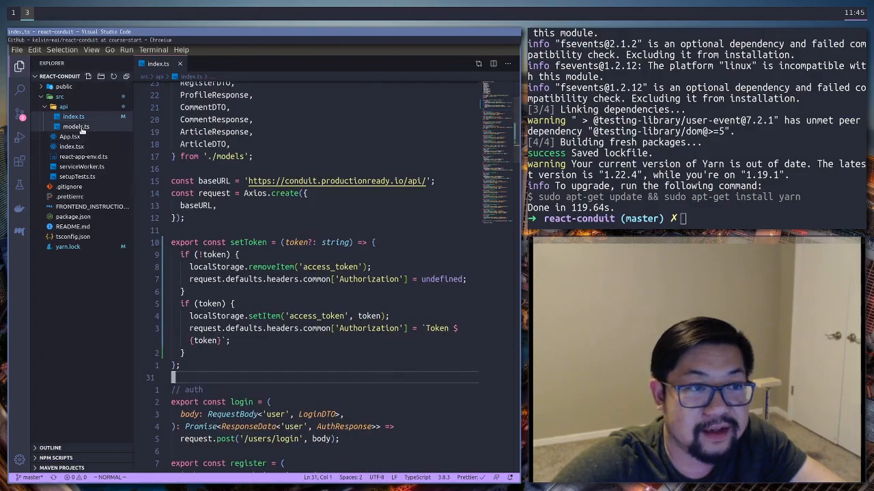
Step: In models.ts, drop BaseEntity from Body's mapping so response data carries it instead
{"action": "left_click", "coordinate": [77, 126]}
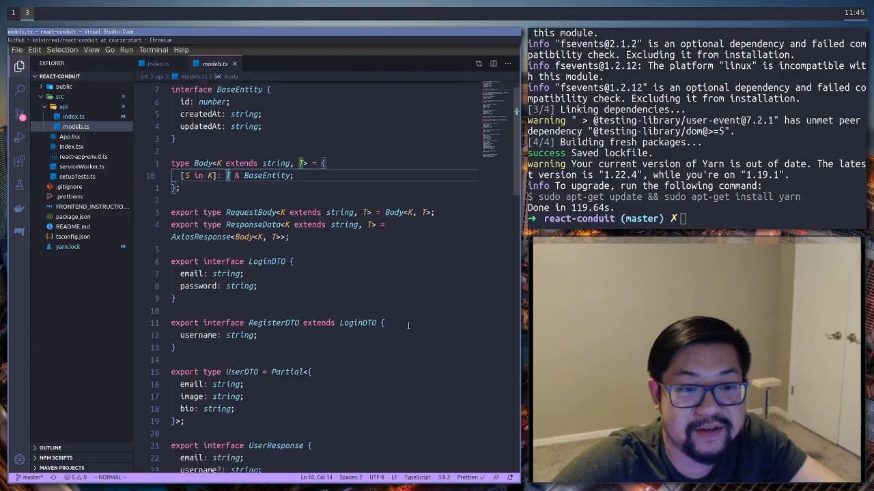
{"action": "scroll", "scroll_direction": "down", "scroll_amount": 3}
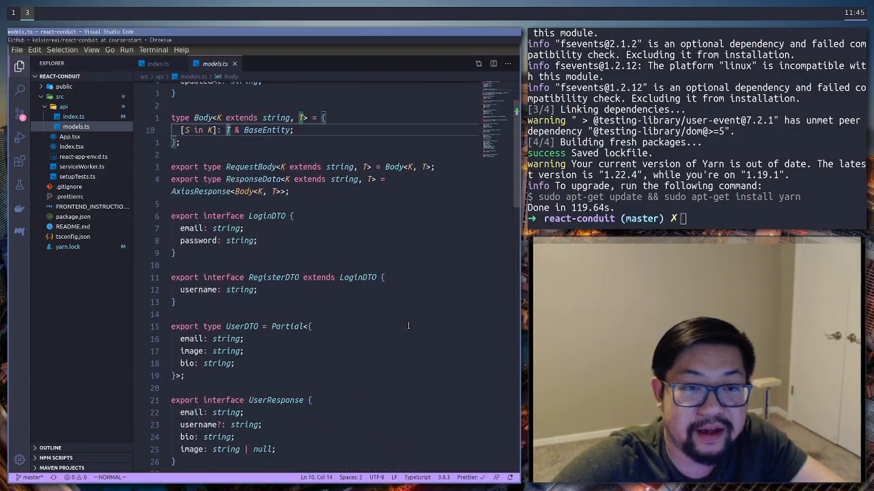
{"action": "scroll", "scroll_direction": "down", "scroll_amount": 3}
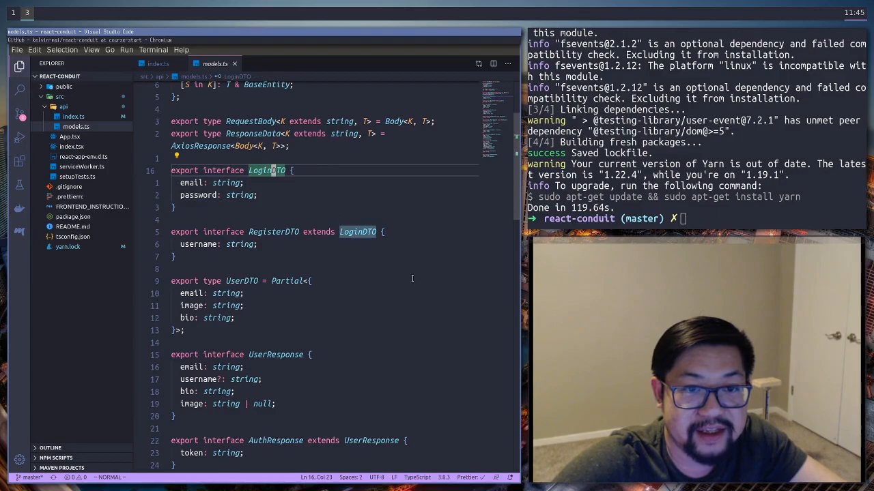
{"action": "scroll", "scroll_direction": "down", "scroll_amount": 3}
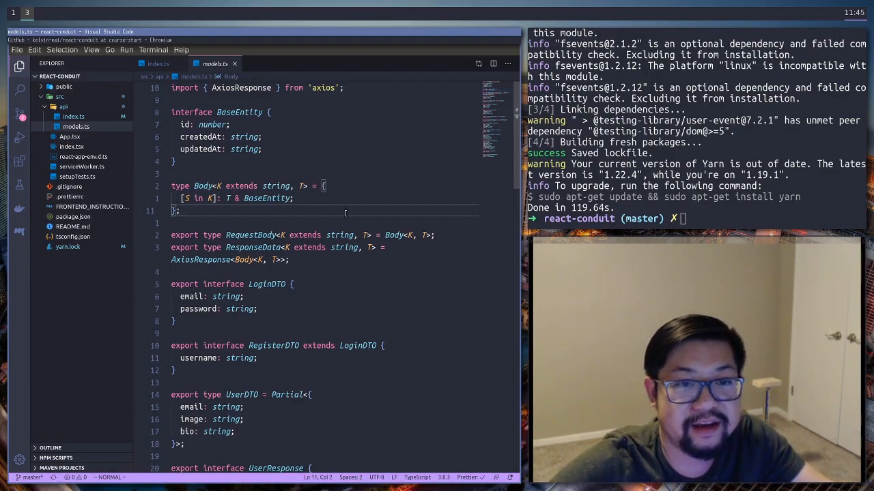
{"action": "mouse_move", "coordinate": [305, 185]}
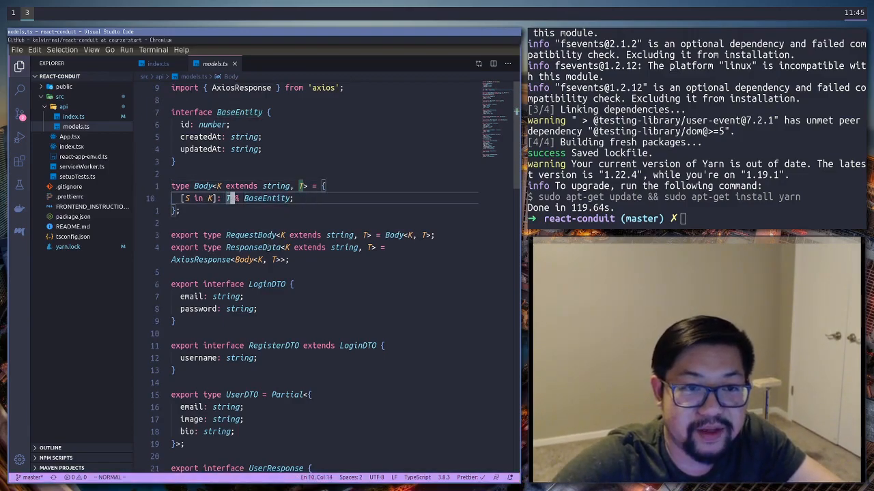
{"action": "key", "text": "Delete"}
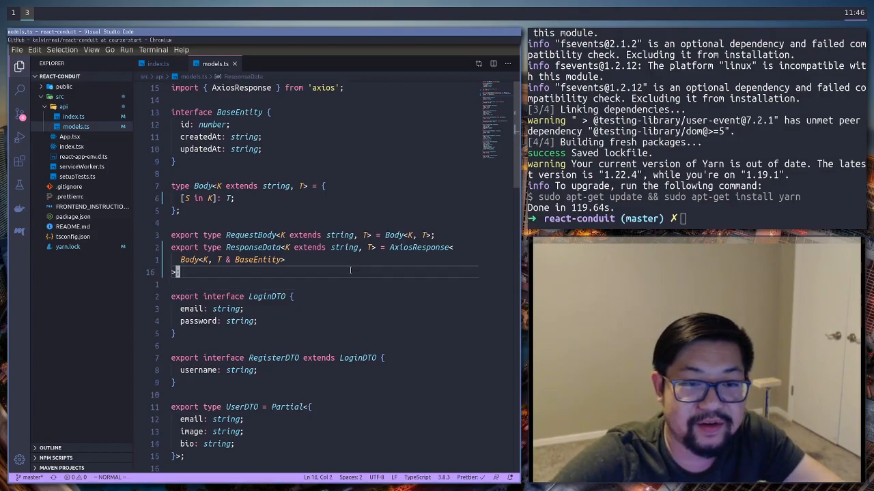
Step: Below ResponseData, add the comment // {data: {user: UserResponse}} describing the response shape
{"action": "key", "text": "Enter"}
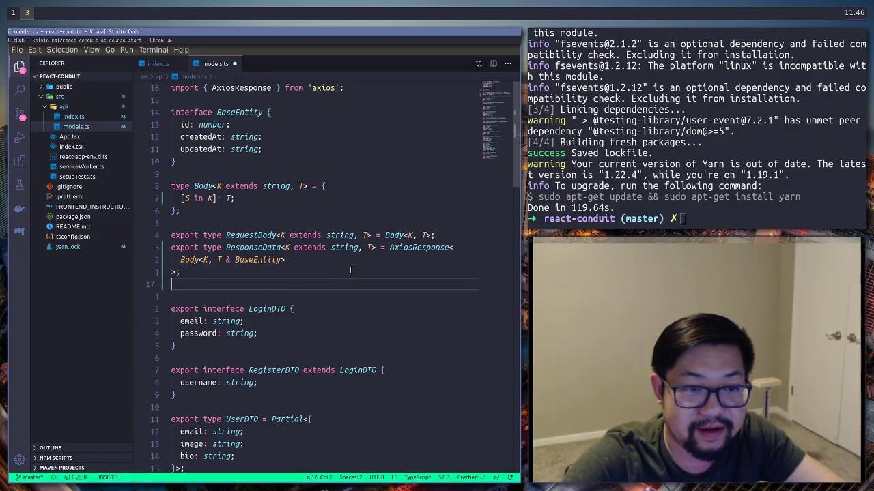
{"action": "type", "text": "//"}
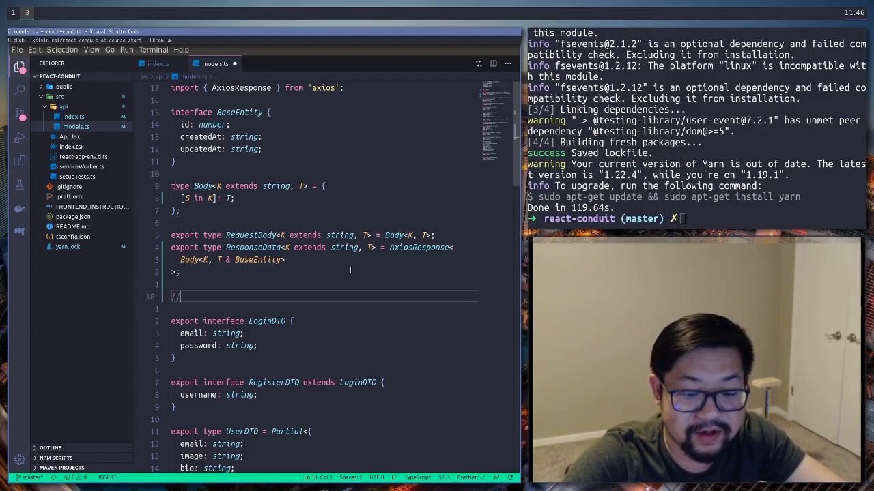
{"action": "type", "text": "{}"}
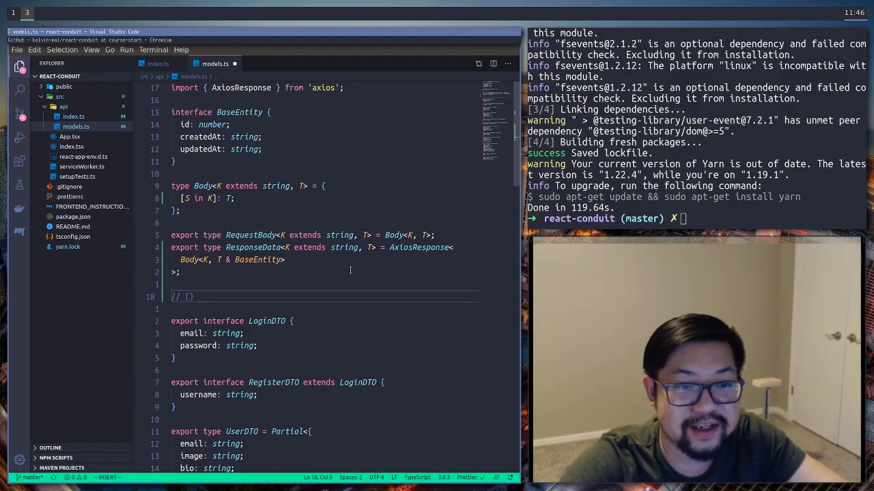
{"action": "type", "text": "data: {}}"}
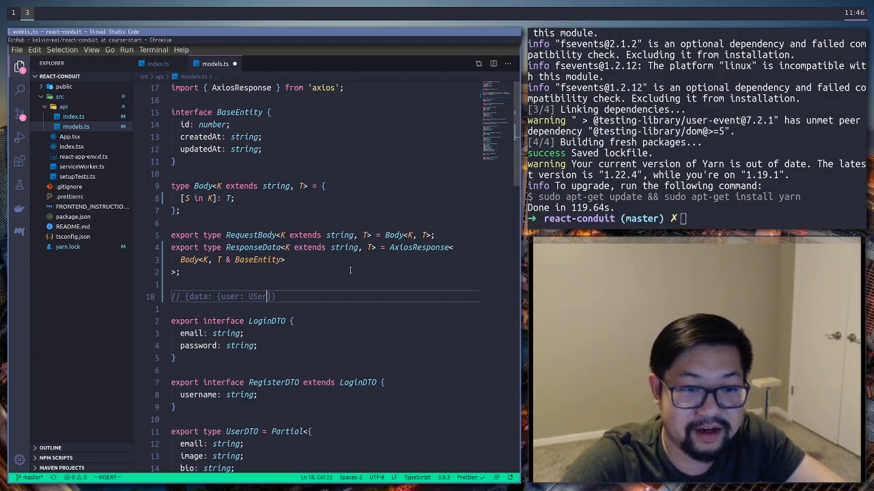
{"action": "type", "text": "Re"}
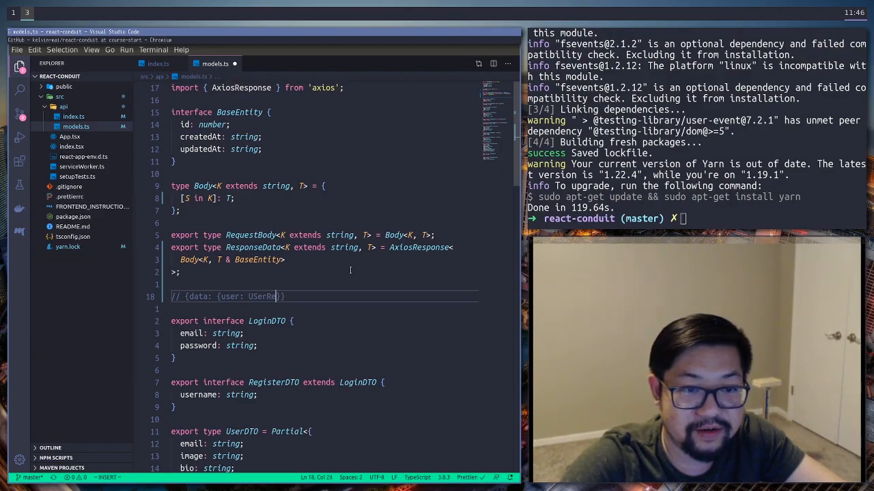
{"action": "type", "text": "sponse"}
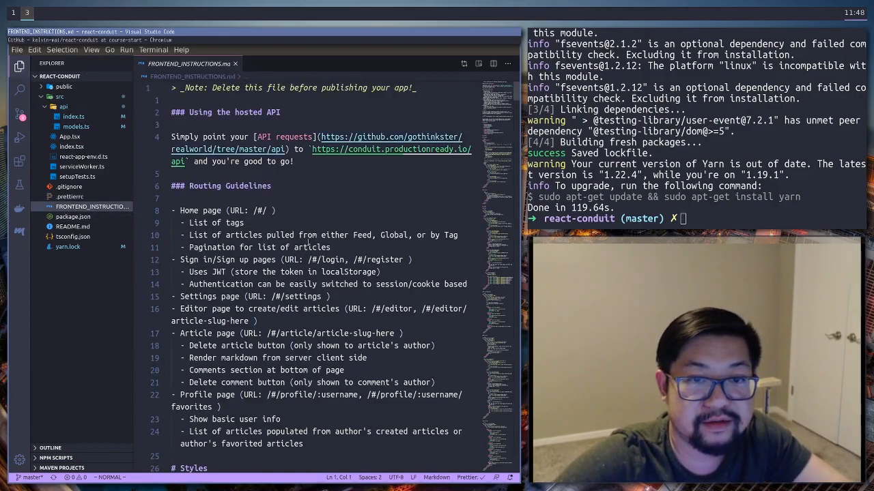
Step: Scroll FRONTEND_INSTRUCTIONS.md from routing guidelines past Styles and Templates to the Header section
{"action": "scroll", "scroll_direction": "down", "scroll_amount": 3}
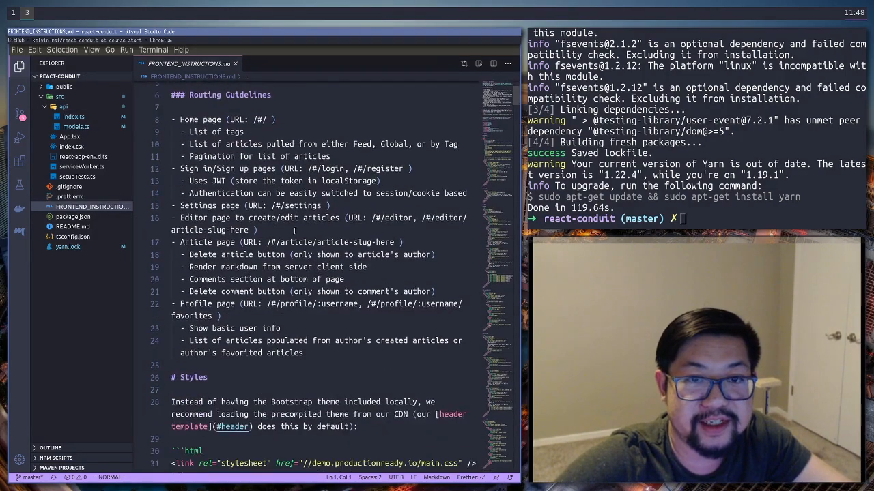
{"action": "scroll", "scroll_direction": "down", "scroll_amount": 3}
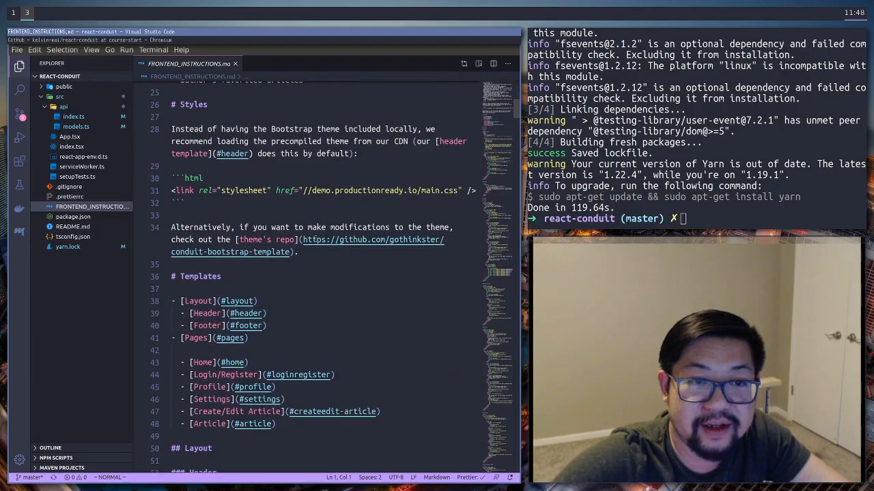
{"action": "scroll", "scroll_direction": "up", "scroll_amount": 3}
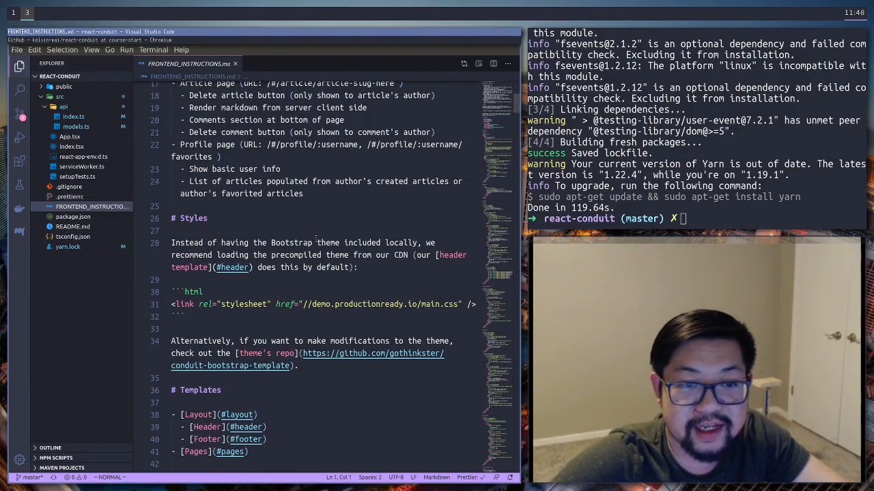
{"action": "scroll", "scroll_direction": "down", "scroll_amount": 3}
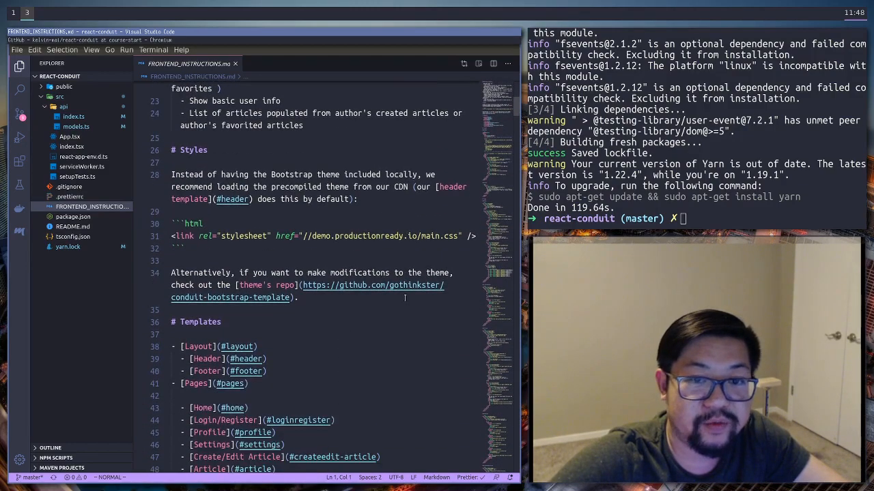
{"action": "scroll", "scroll_direction": "down", "scroll_amount": 3}
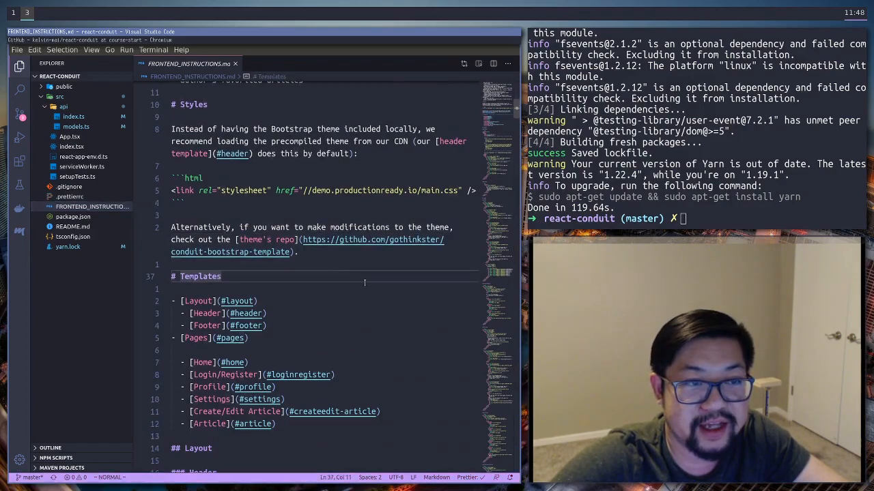
{"action": "scroll", "scroll_direction": "down", "scroll_amount": 3}
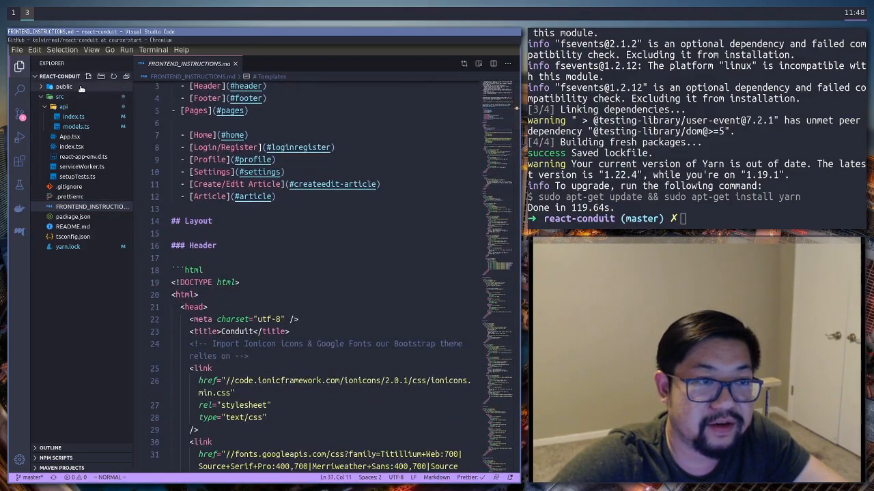
{"action": "left_click", "coordinate": [74, 106]}
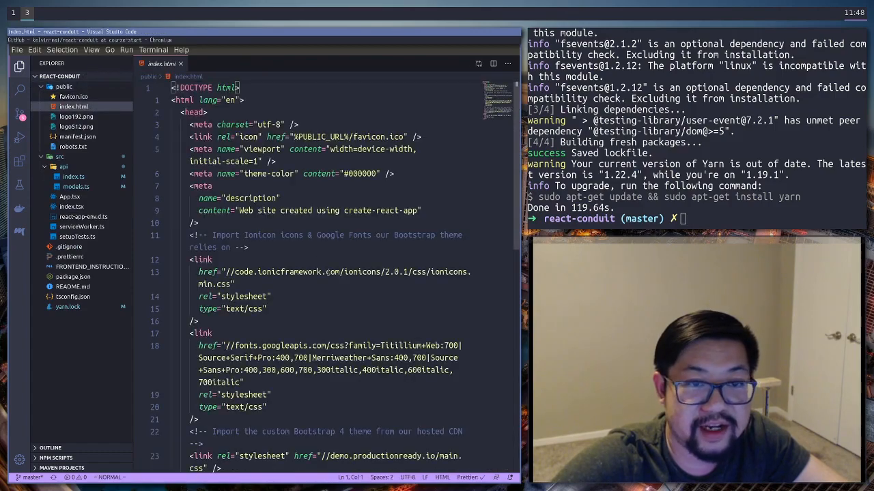
{"action": "scroll", "scroll_direction": "down", "scroll_amount": 3}
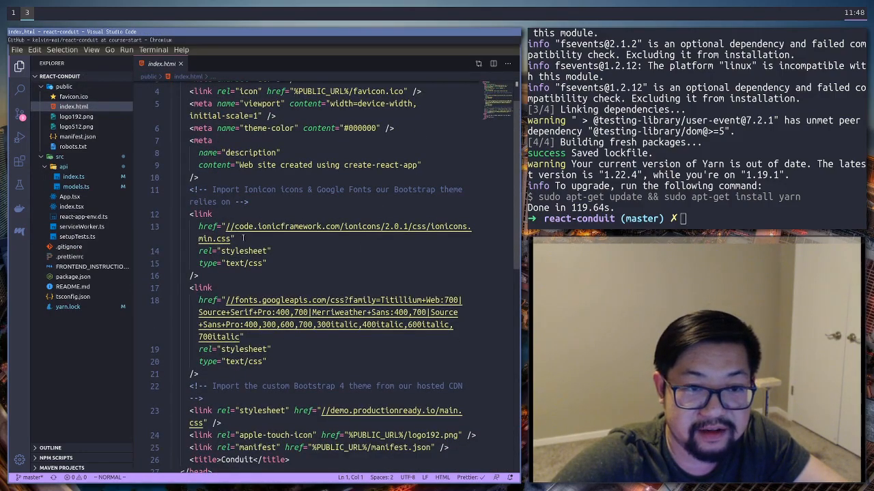
{"action": "scroll", "scroll_direction": "down", "scroll_amount": 3}
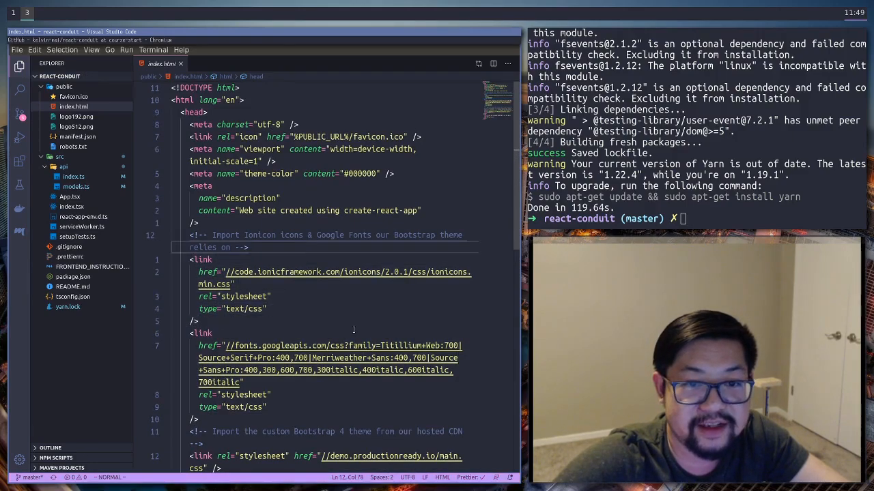
{"action": "scroll", "scroll_direction": "down", "scroll_amount": 3}
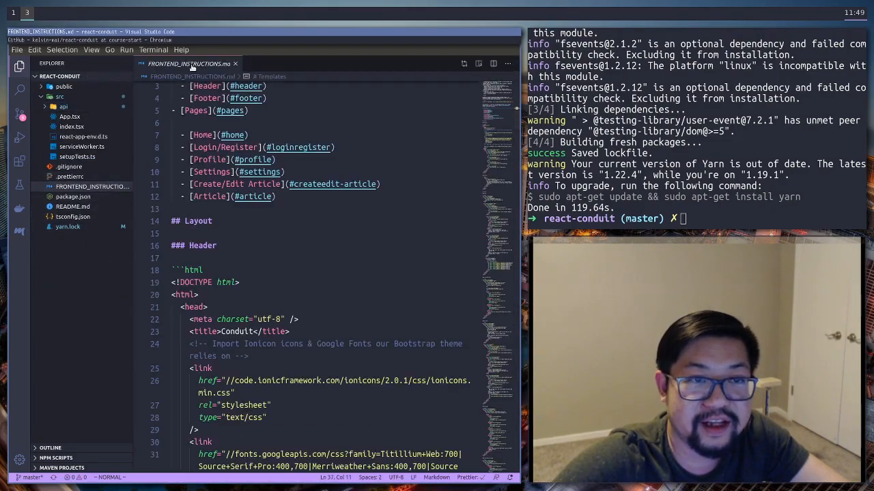
Step: Read the Header navbar and Footer HTML templates down to the Pages > Home markup
{"action": "scroll", "scroll_direction": "down", "scroll_amount": 3}
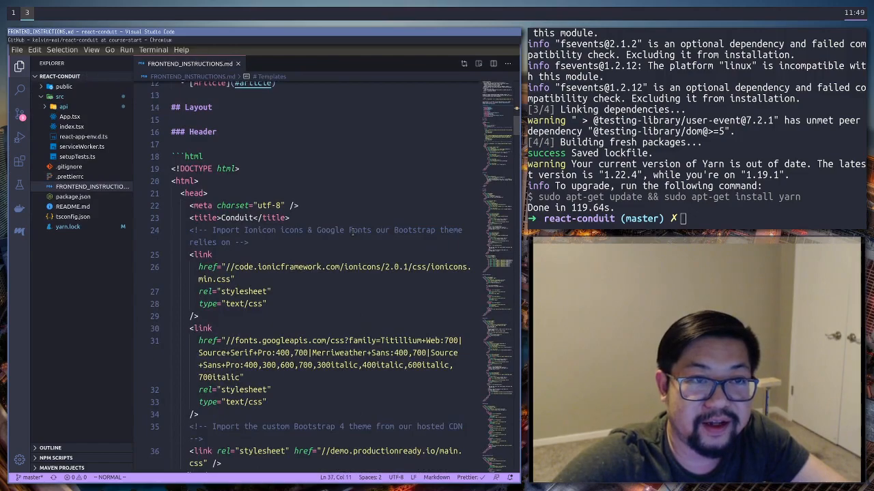
{"action": "scroll", "scroll_direction": "down", "scroll_amount": 3}
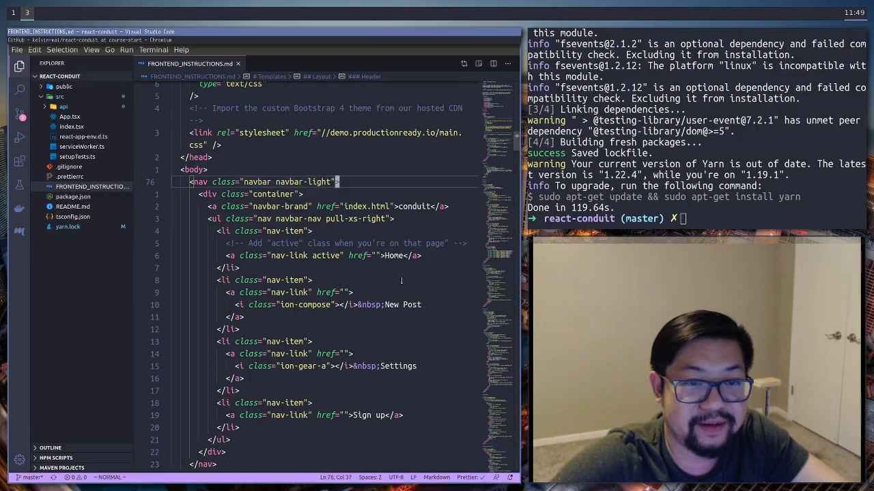
{"action": "scroll", "scroll_direction": "down", "scroll_amount": 3}
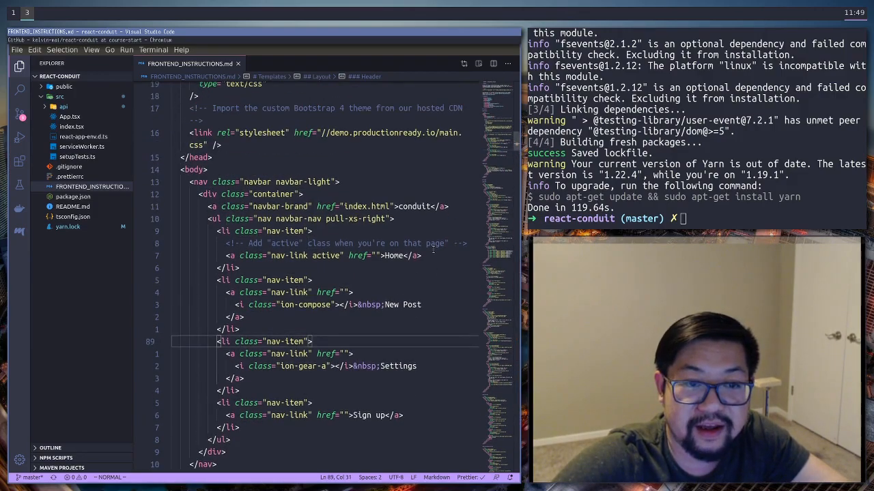
{"action": "scroll", "scroll_direction": "down", "scroll_amount": 3}
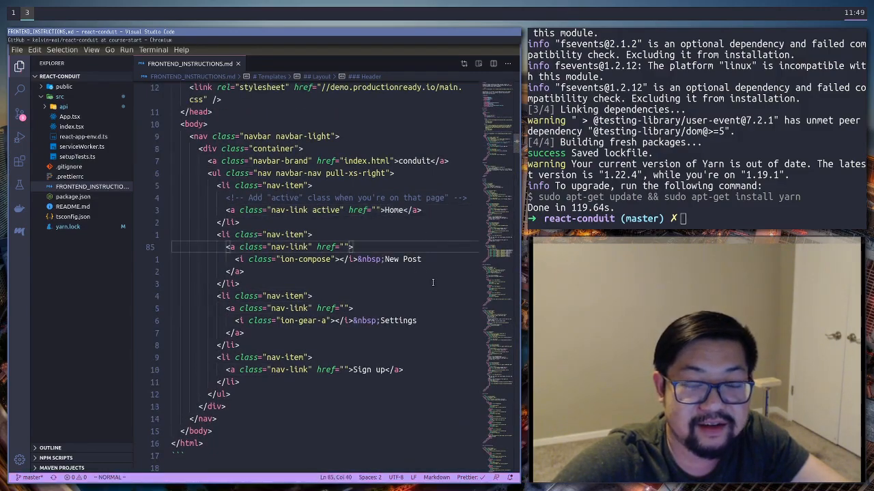
{"action": "scroll", "scroll_direction": "down", "scroll_amount": 3}
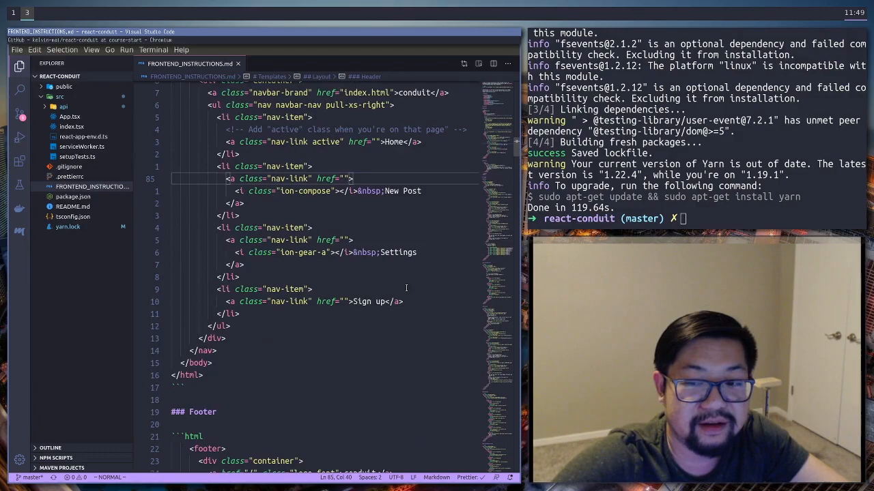
{"action": "scroll", "scroll_direction": "down", "scroll_amount": 3}
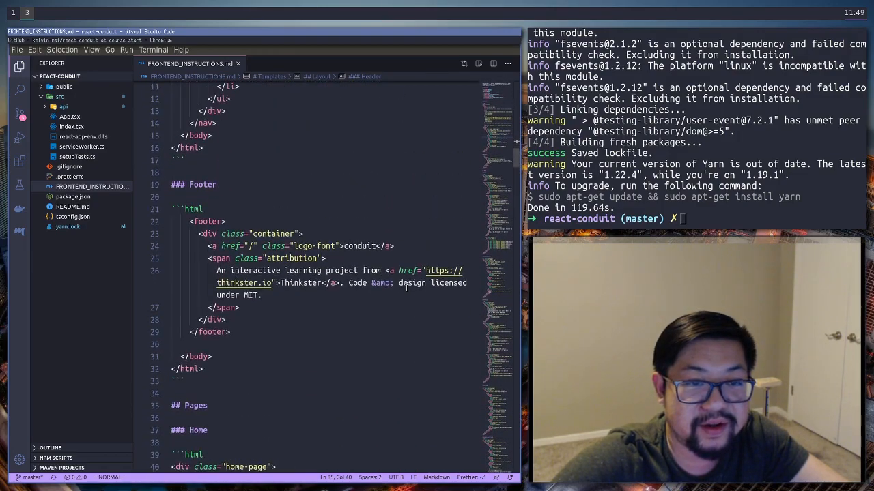
{"action": "scroll", "scroll_direction": "down", "scroll_amount": 3}
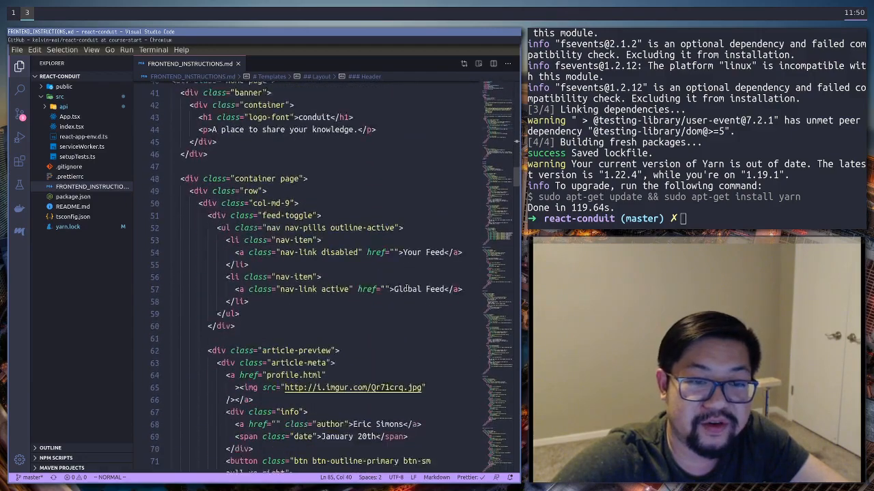
{"action": "scroll", "scroll_direction": "down", "scroll_amount": 3}
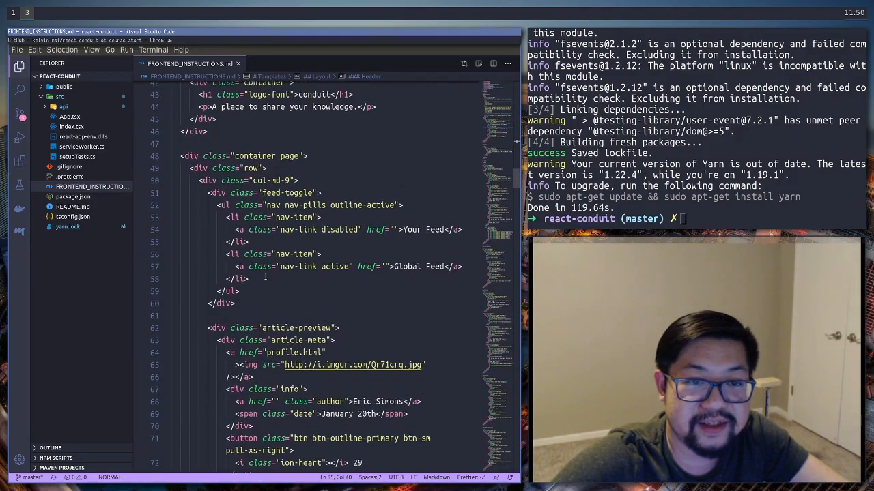